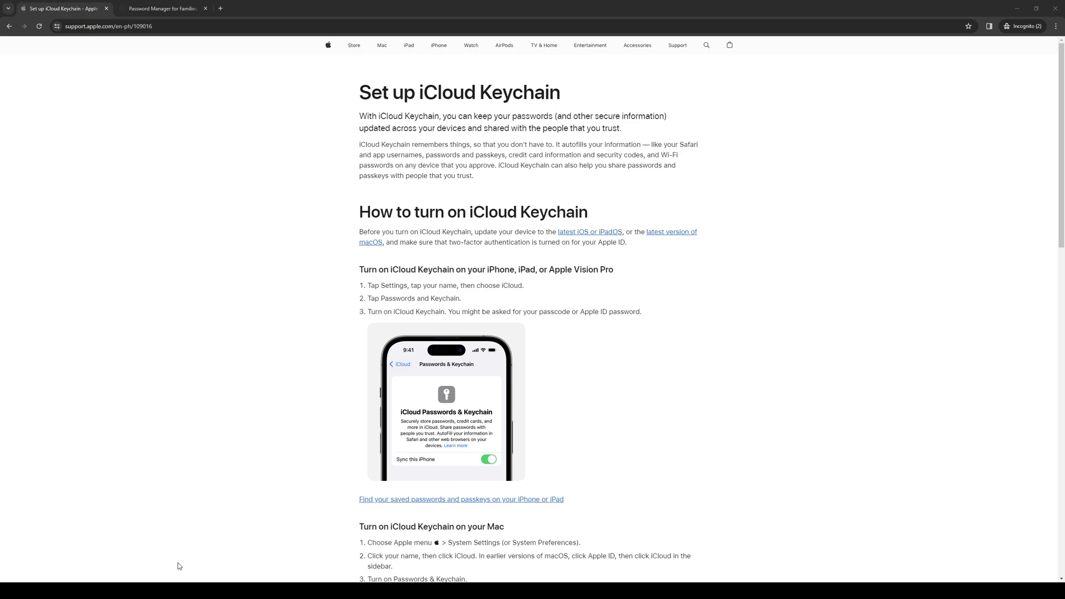
pyautogui.moveTo(606, 416)
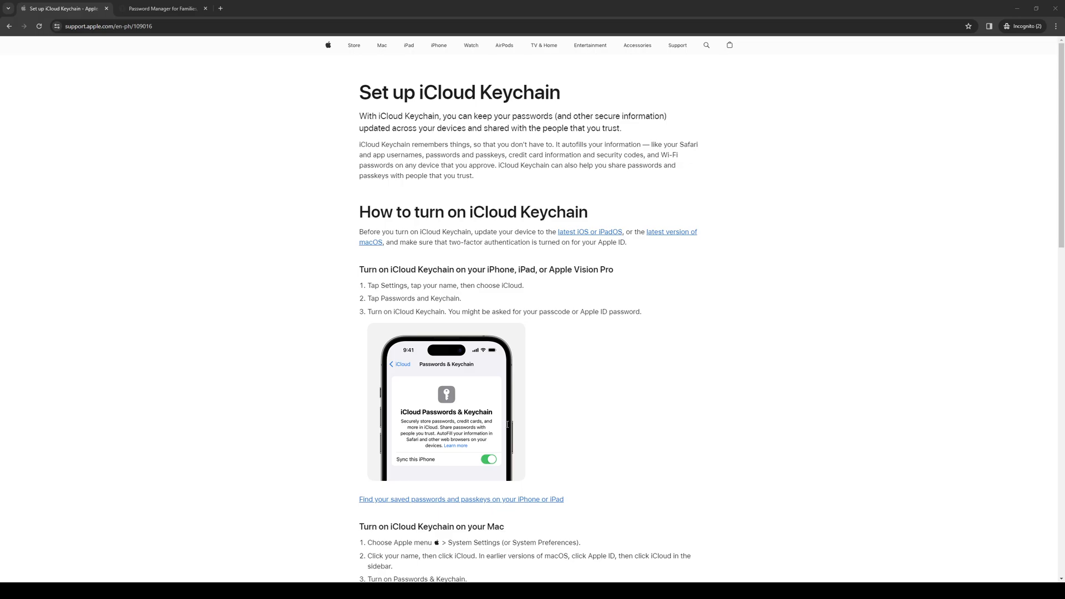
pyautogui.moveTo(618, 389)
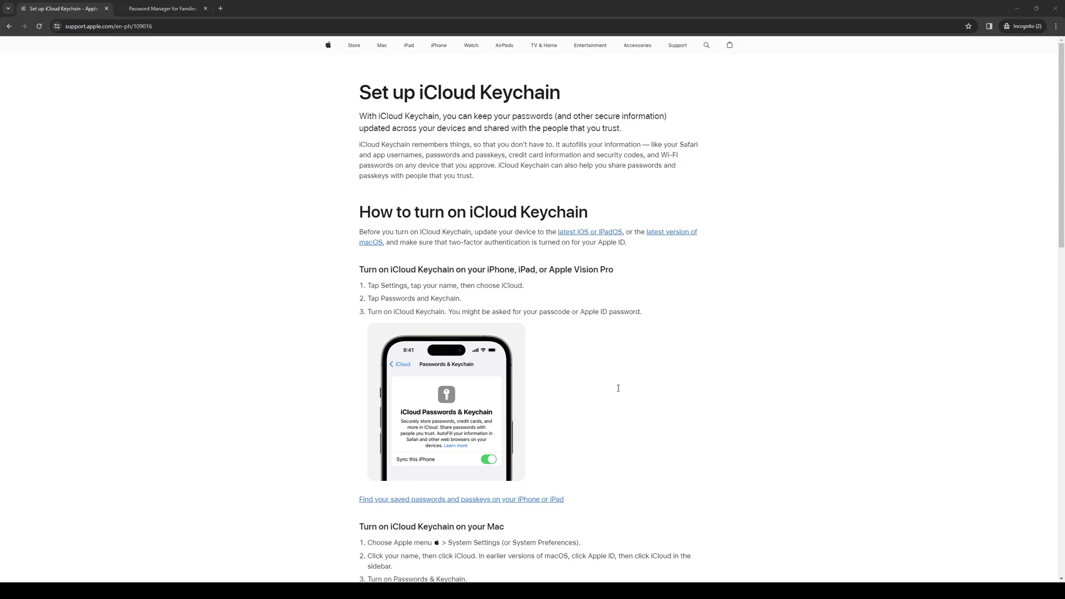
pyautogui.moveTo(507, 428)
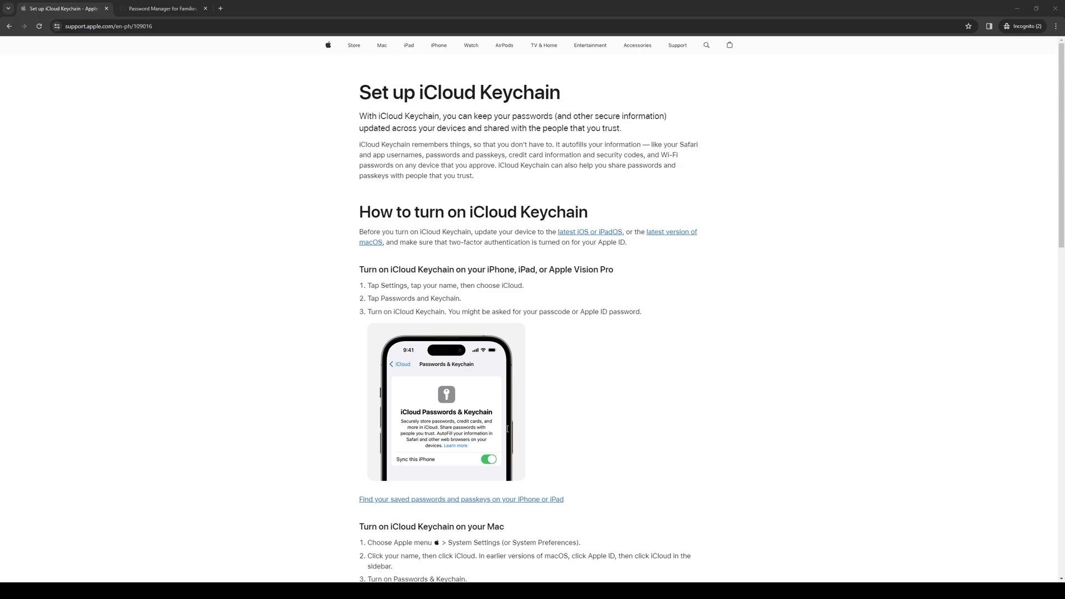
pyautogui.moveTo(200, 69)
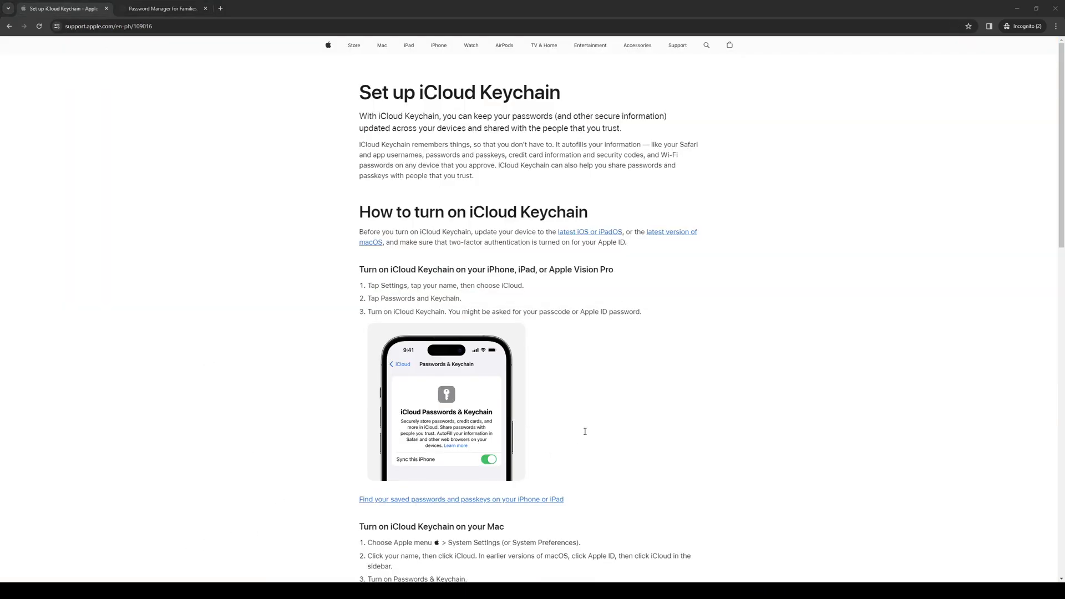
pyautogui.moveTo(583, 428)
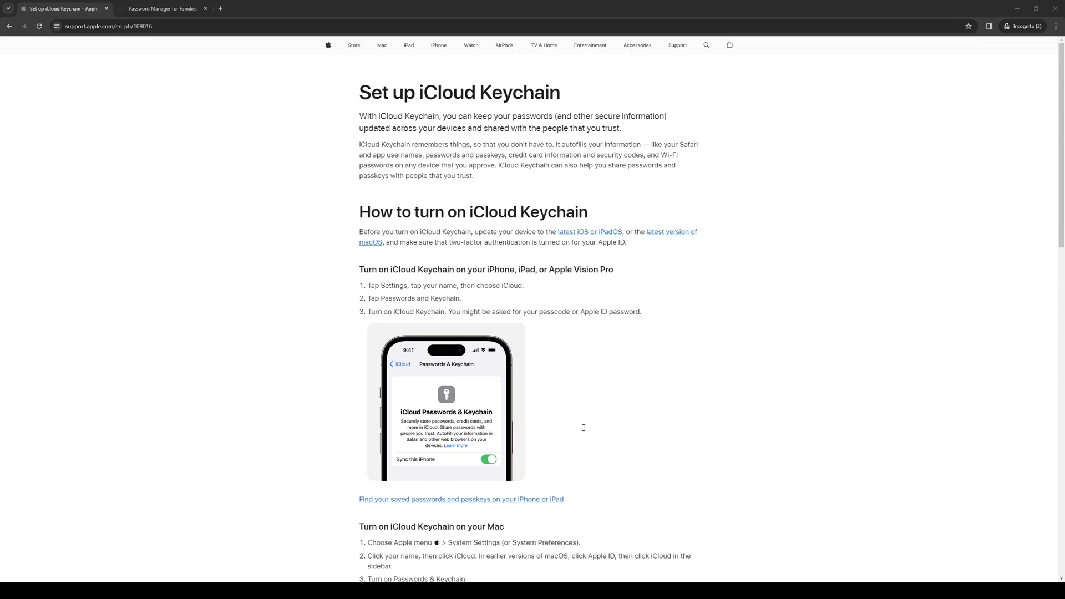
pyautogui.moveTo(324, 190)
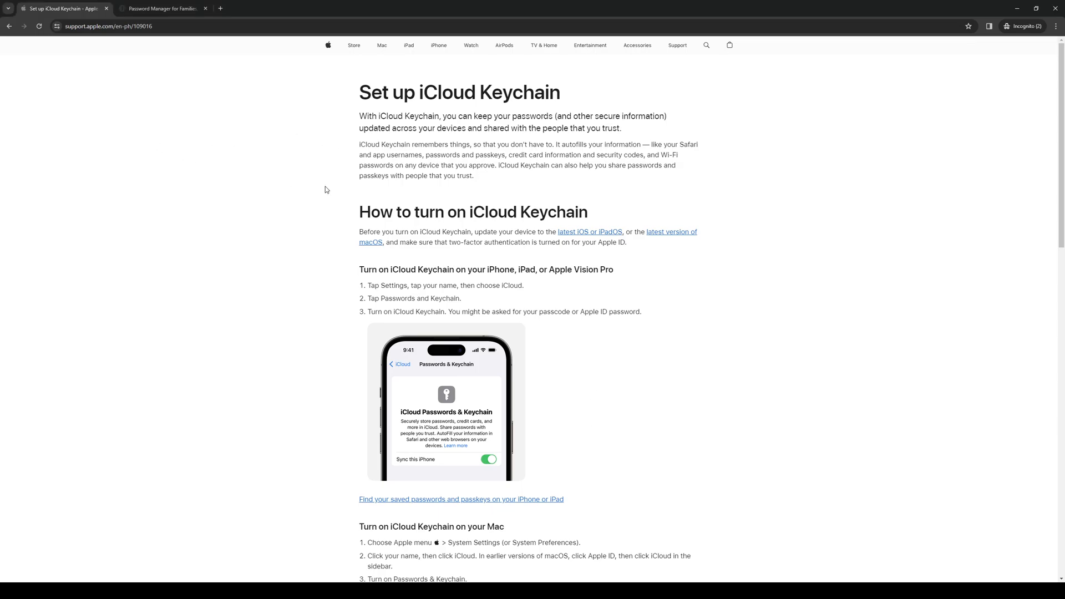
pyautogui.moveTo(560, 257)
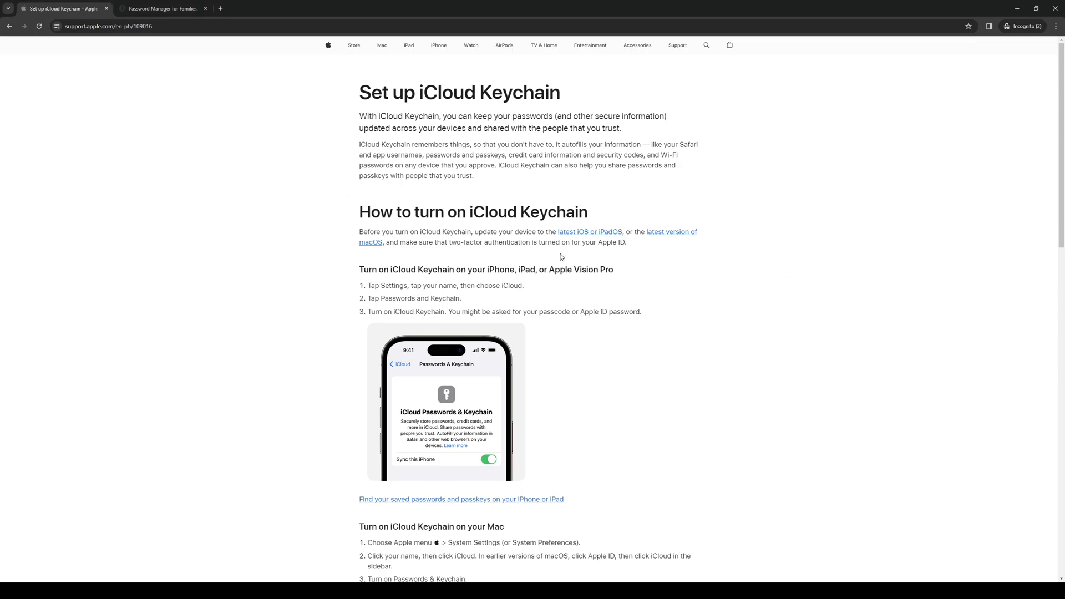
pyautogui.moveTo(937, 266)
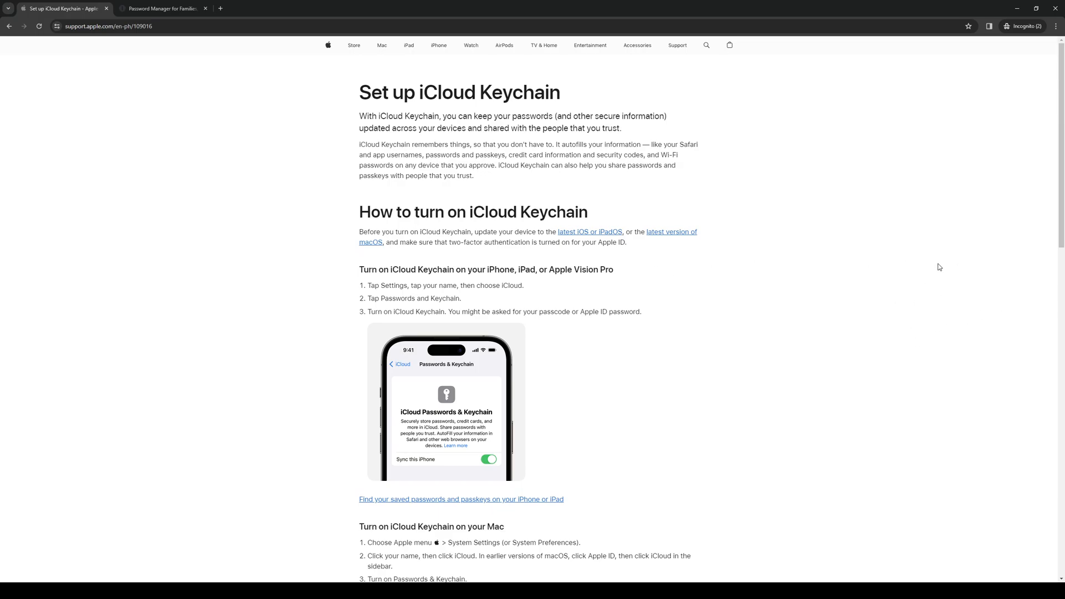
pyautogui.moveTo(452, 345)
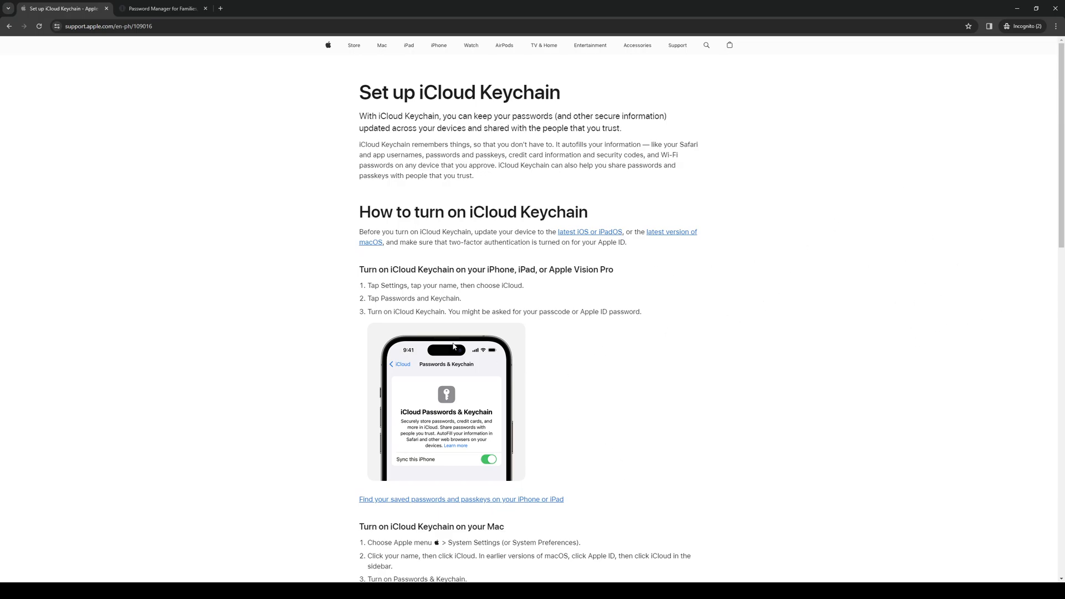
pyautogui.moveTo(470, 282)
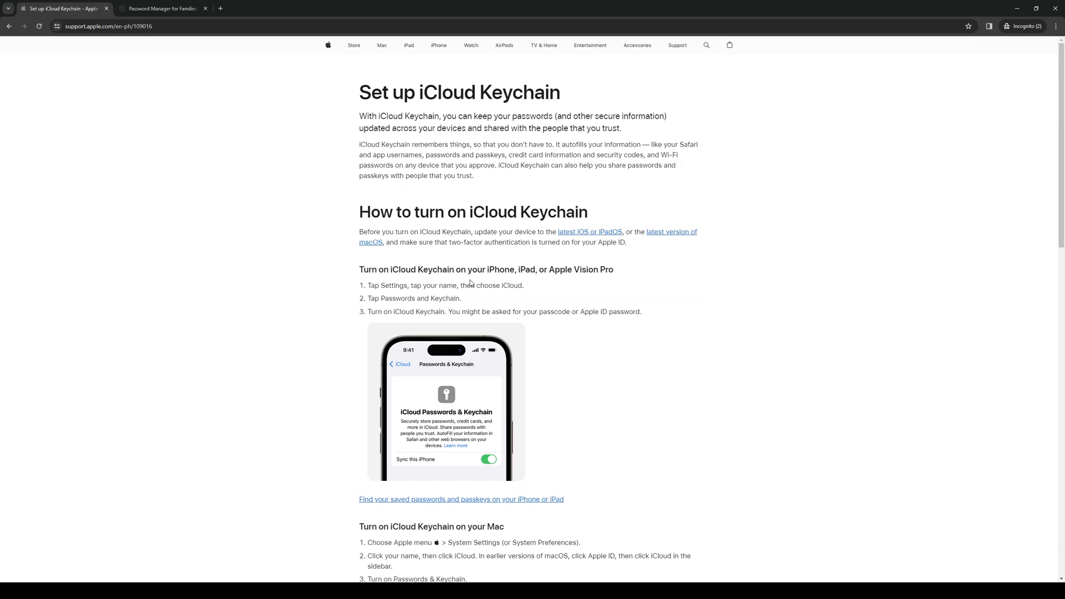
pyautogui.moveTo(557, 353)
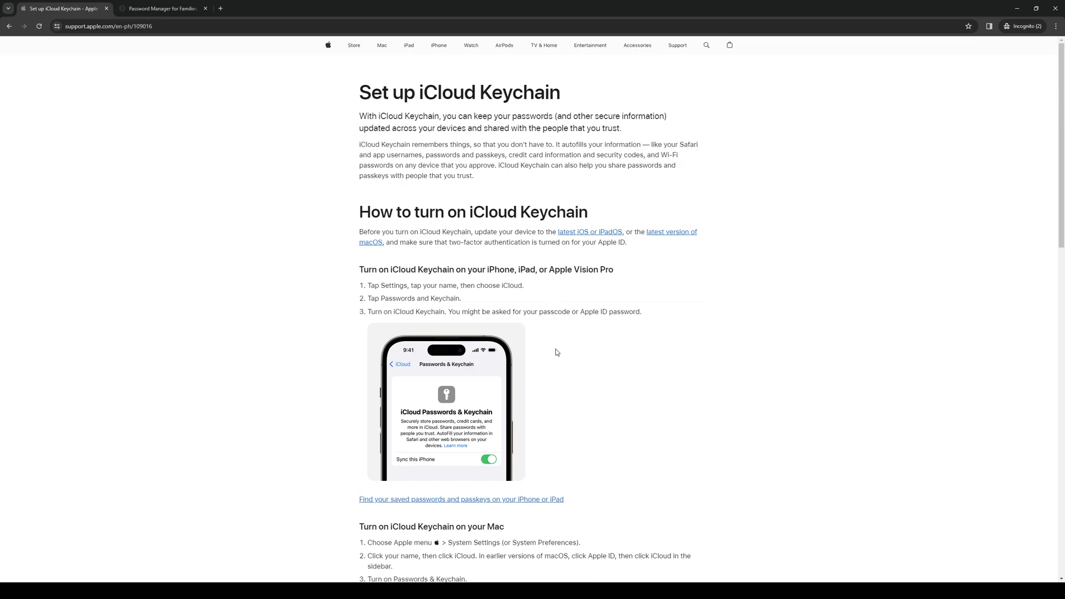
pyautogui.moveTo(549, 269)
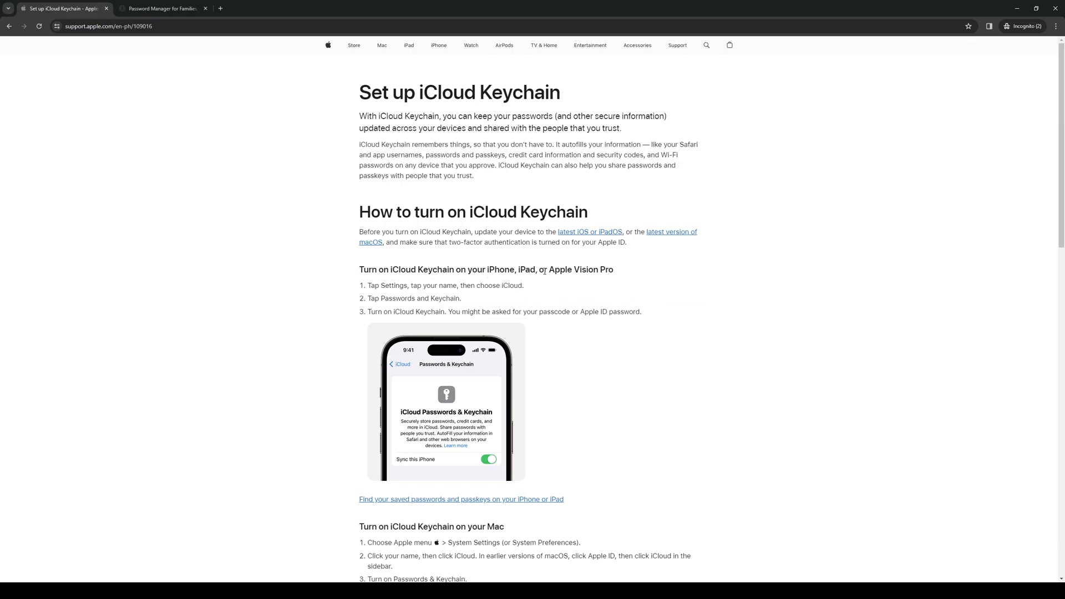
pyautogui.moveTo(750, 334)
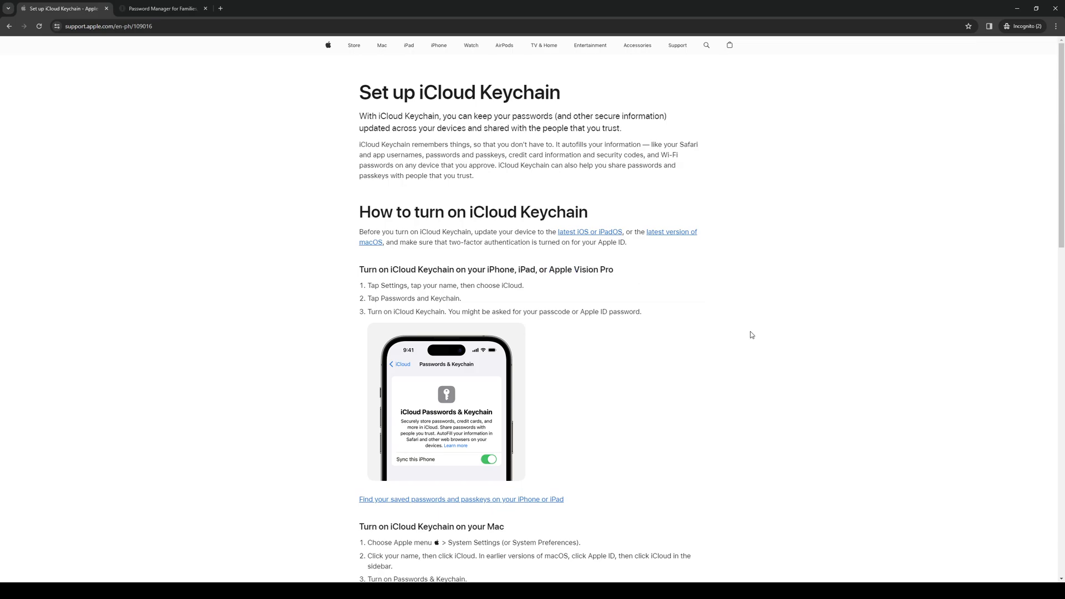
pyautogui.moveTo(752, 328)
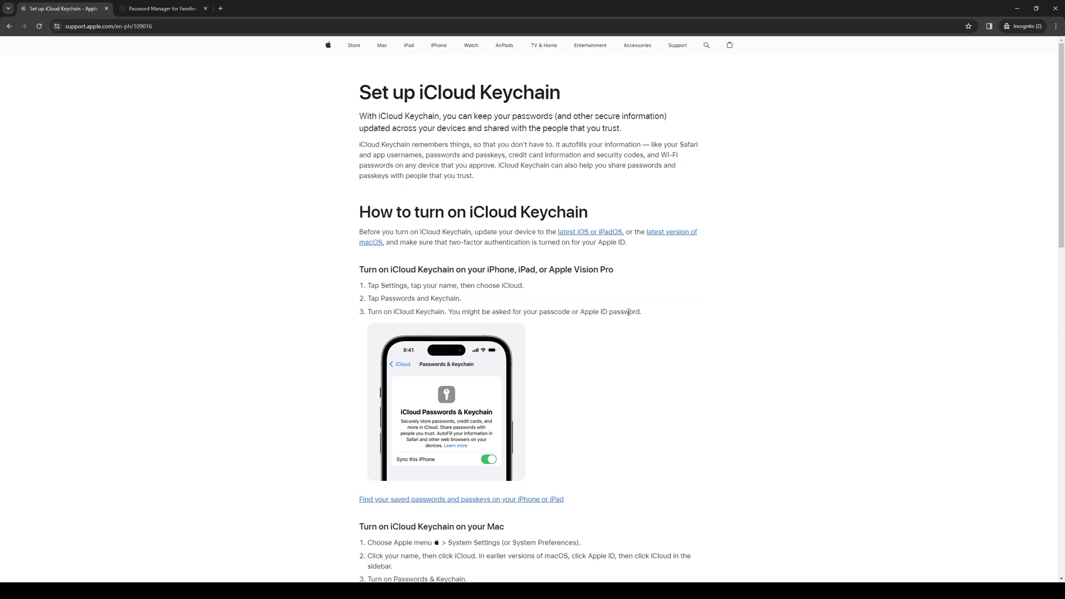
pyautogui.moveTo(102, 549)
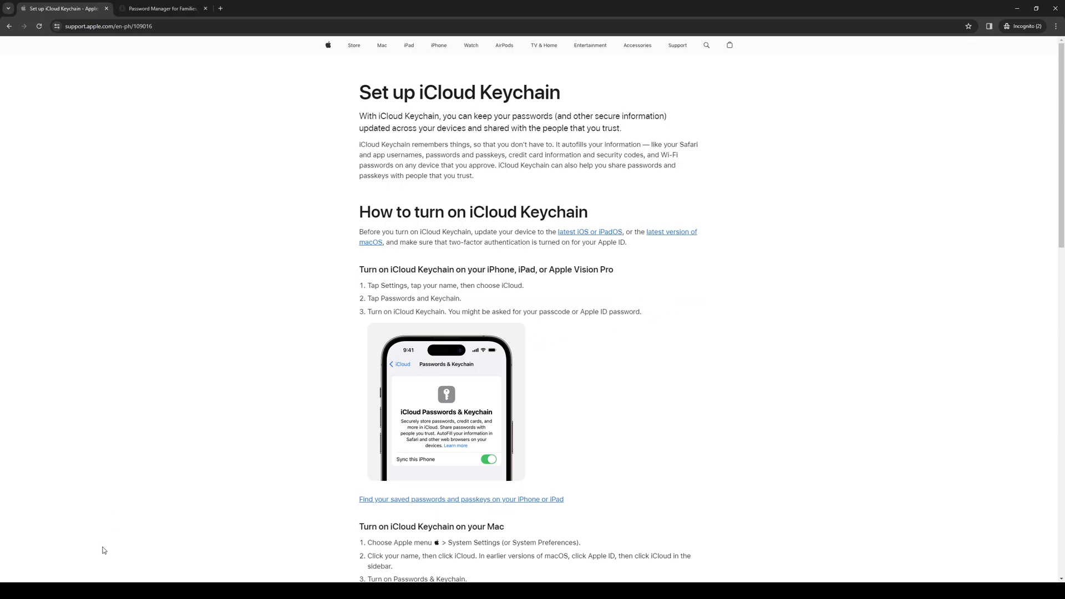
pyautogui.moveTo(784, 194)
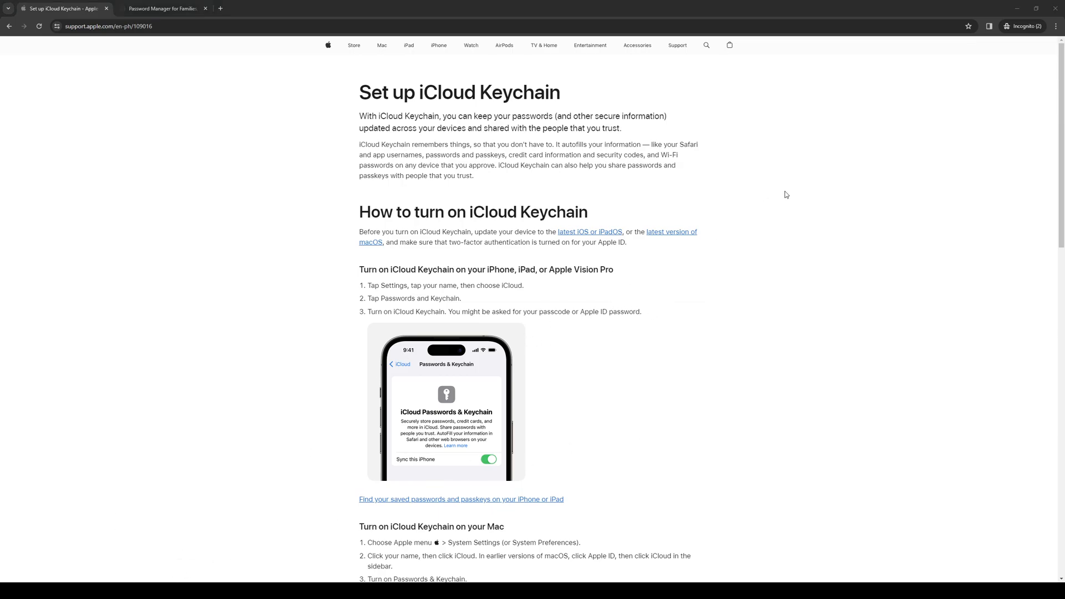
pyautogui.moveTo(350, 343)
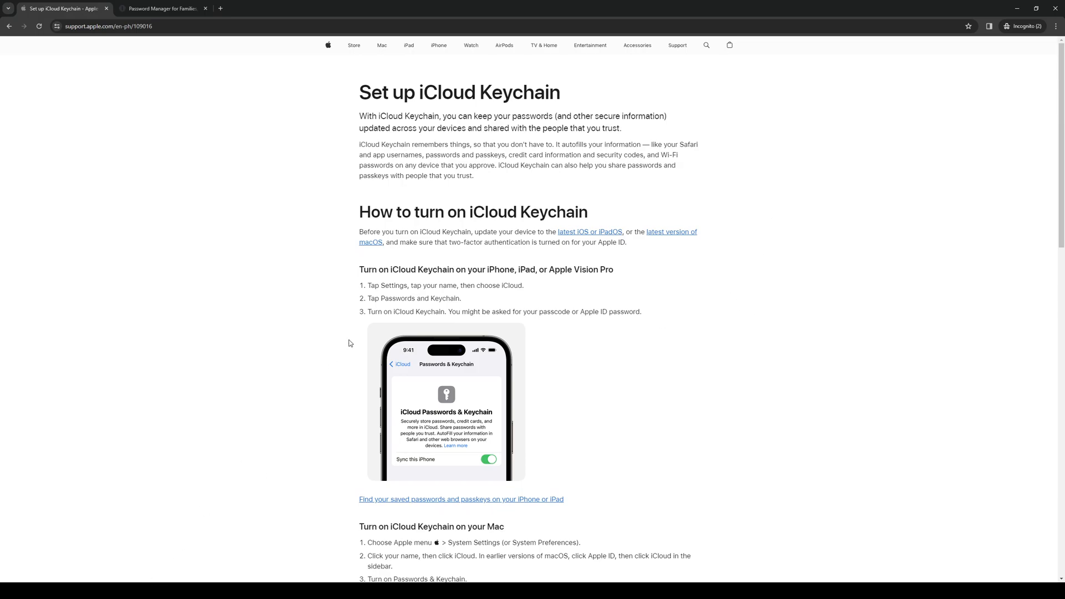
pyautogui.moveTo(127, 380)
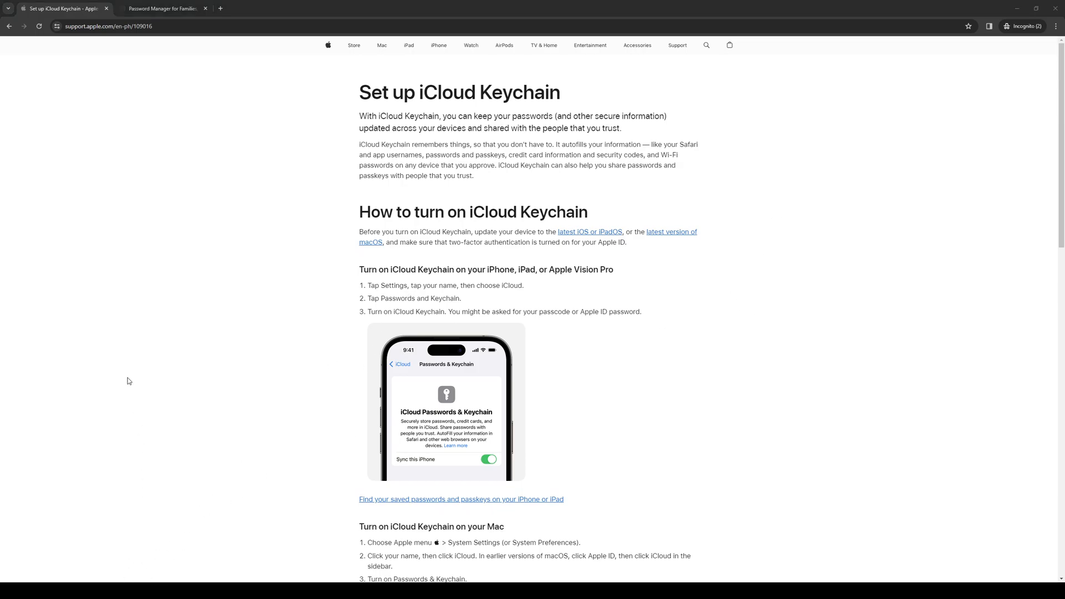
pyautogui.moveTo(505, 295)
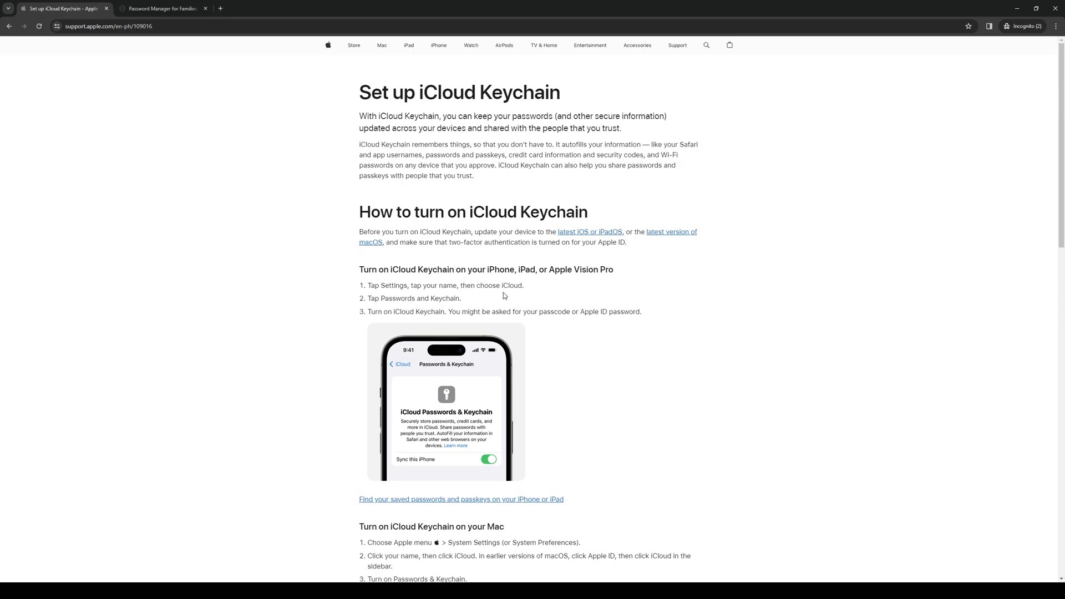
pyautogui.moveTo(475, 285)
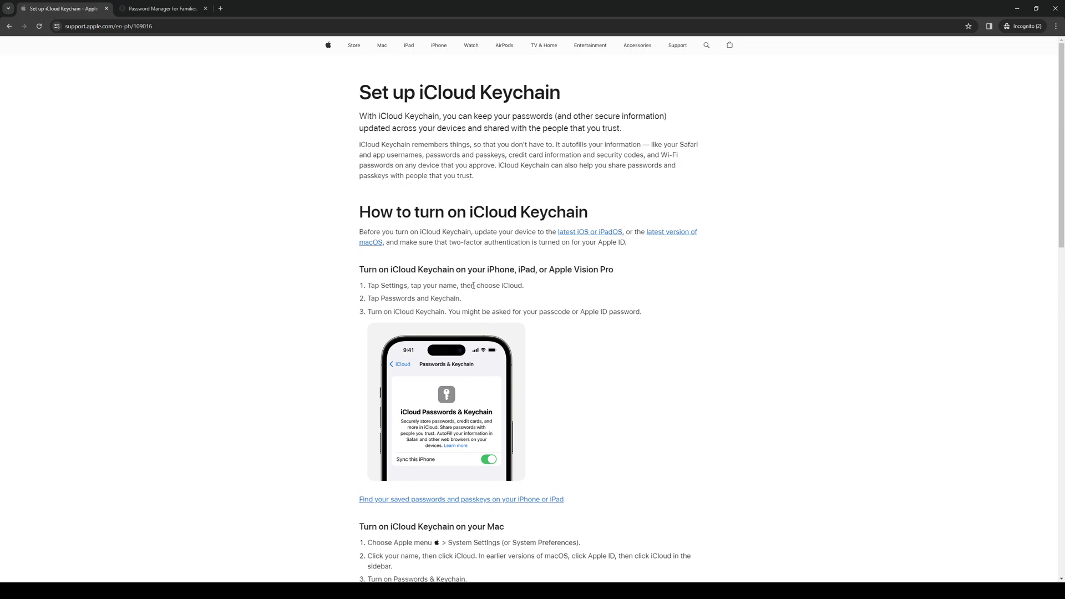
pyautogui.moveTo(421, 307)
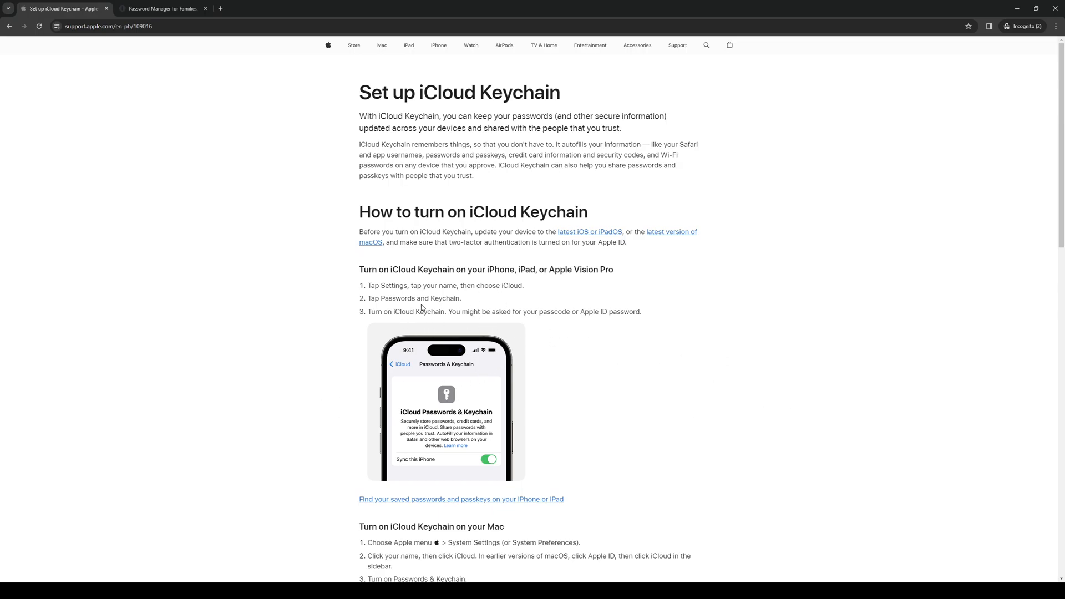
pyautogui.moveTo(429, 355)
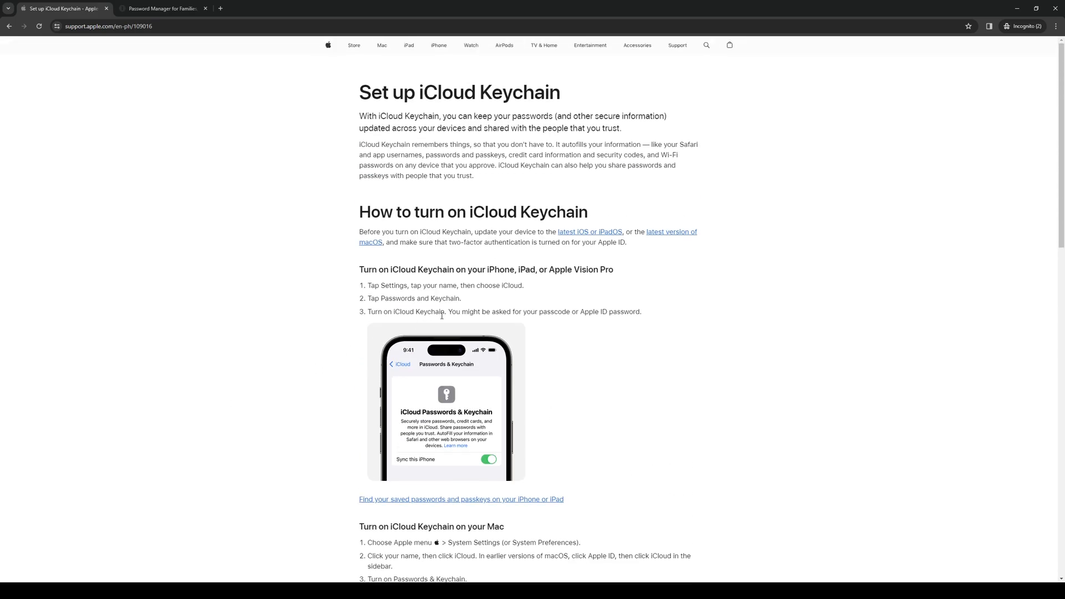
# Scroll through the Keychain turn-off and shared-group sections, then switch to the 1Password tab
pyautogui.scroll(-3)
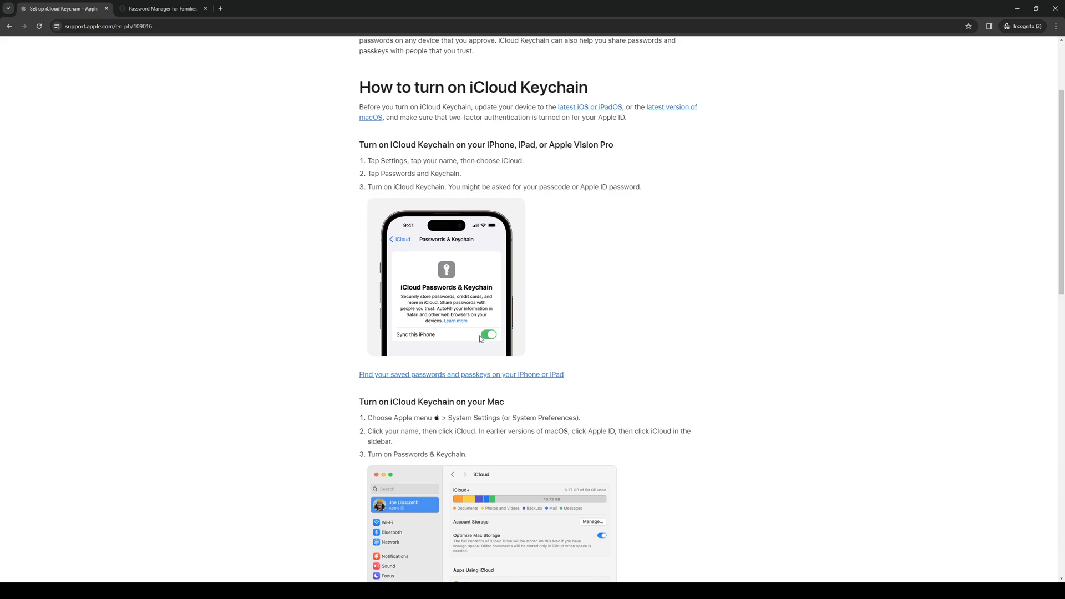
pyautogui.moveTo(482, 337)
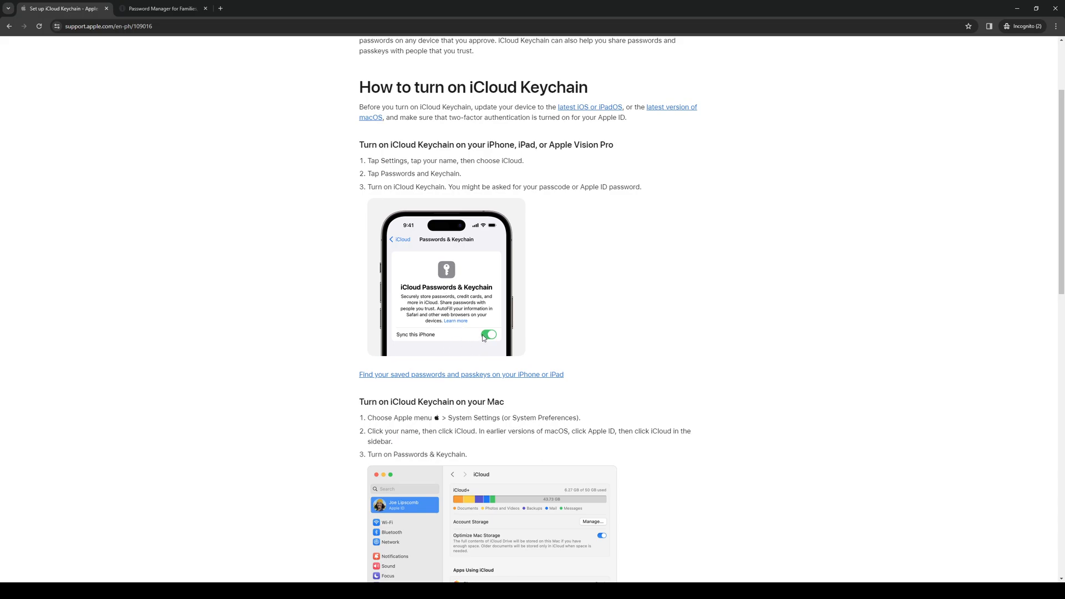
pyautogui.scroll(-3)
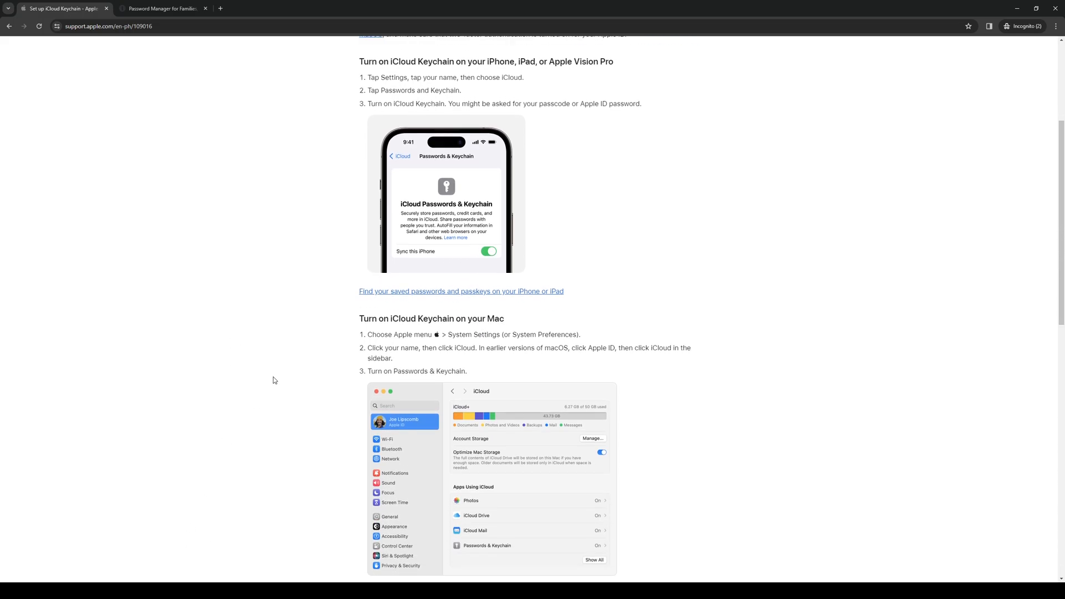
pyautogui.moveTo(277, 350)
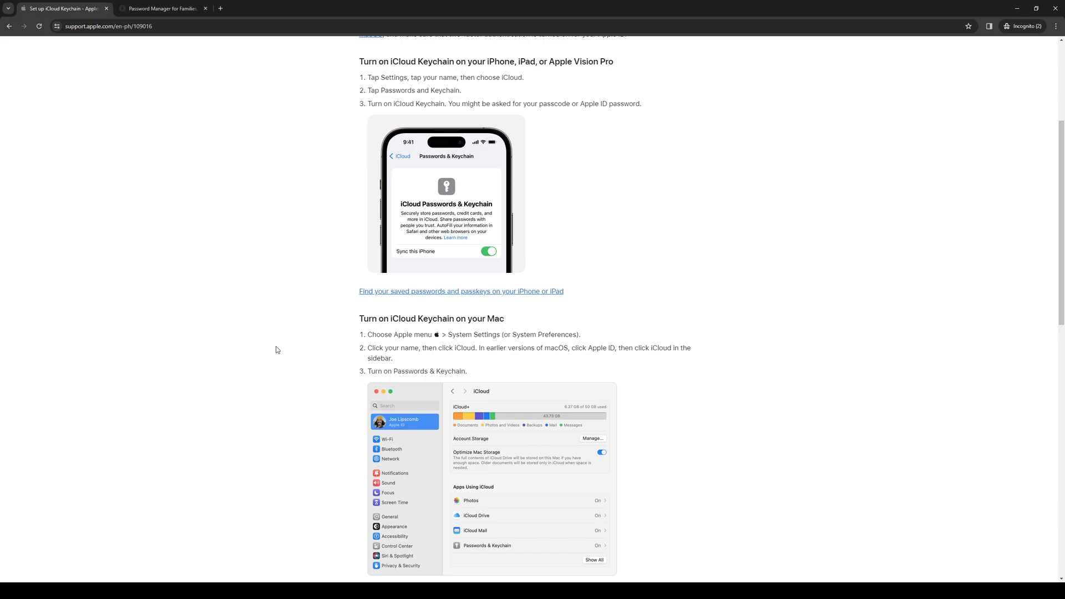
pyautogui.scroll(-3)
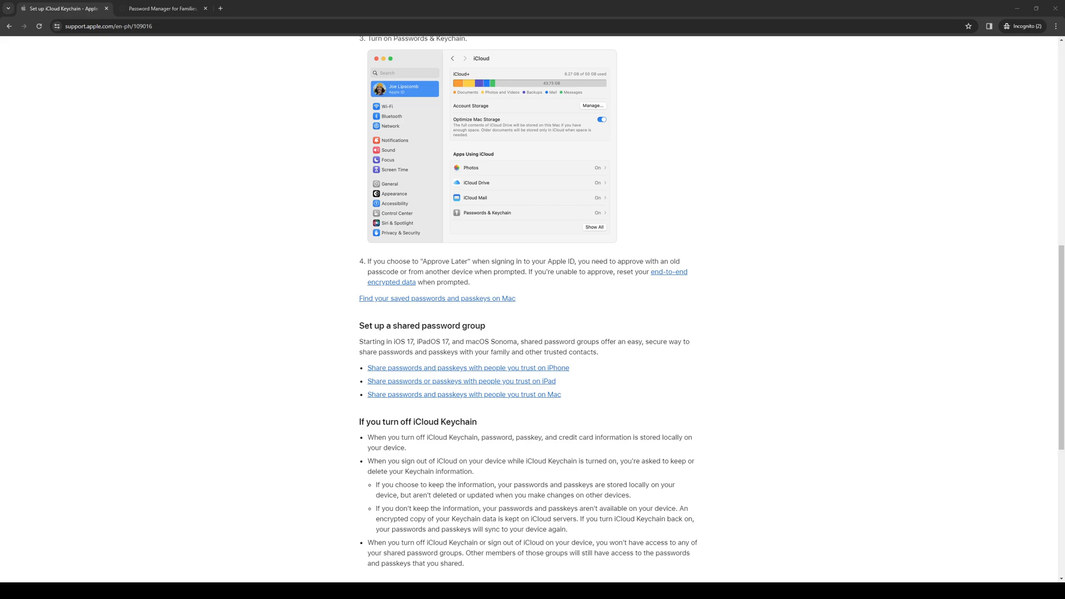
pyautogui.moveTo(195, 370)
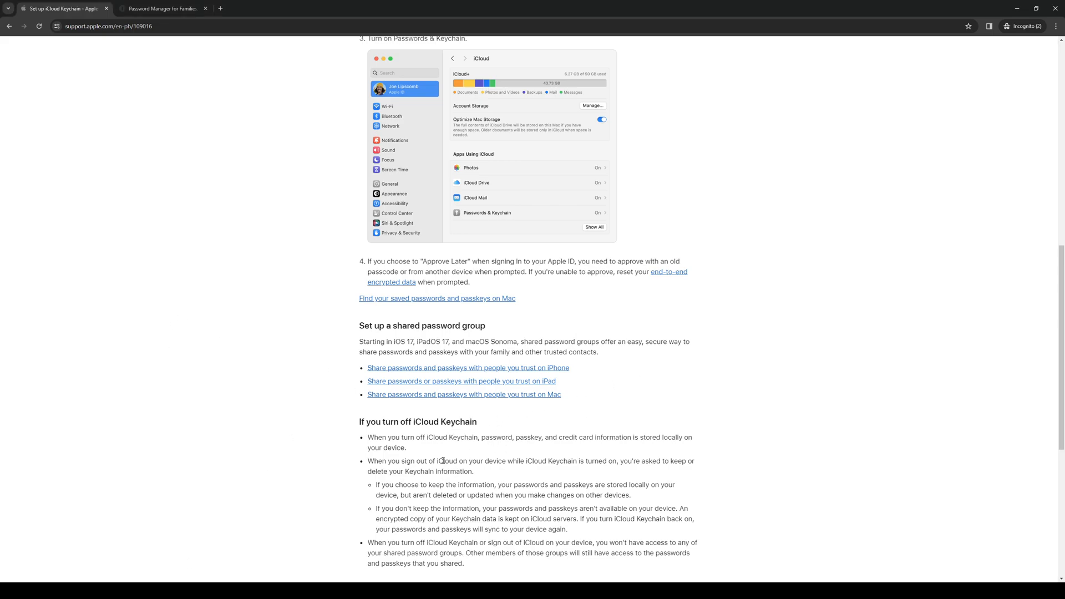
pyautogui.moveTo(684, 515)
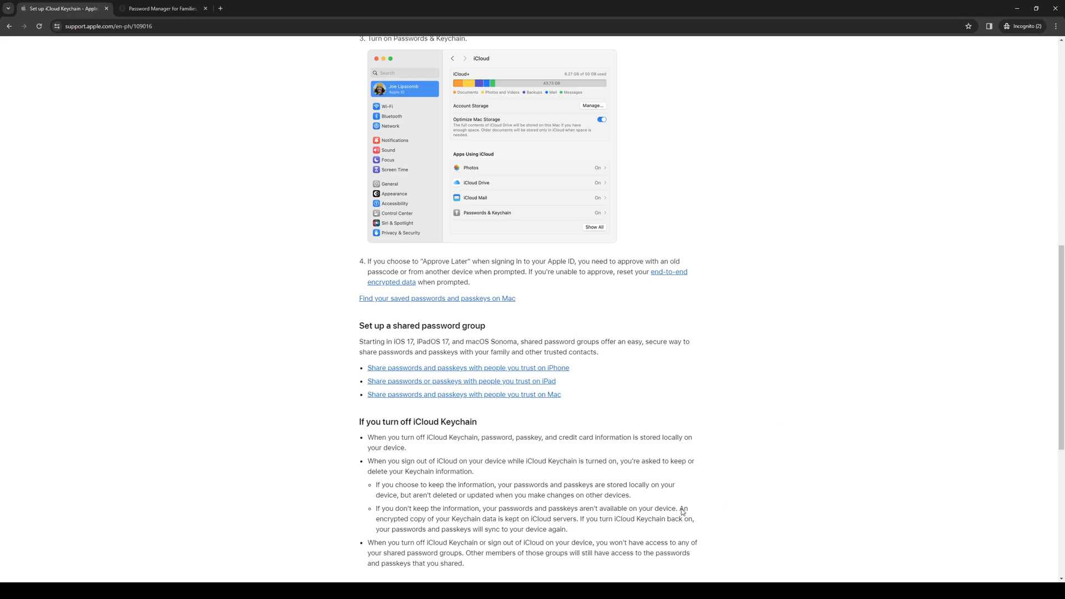
pyautogui.scroll(-3)
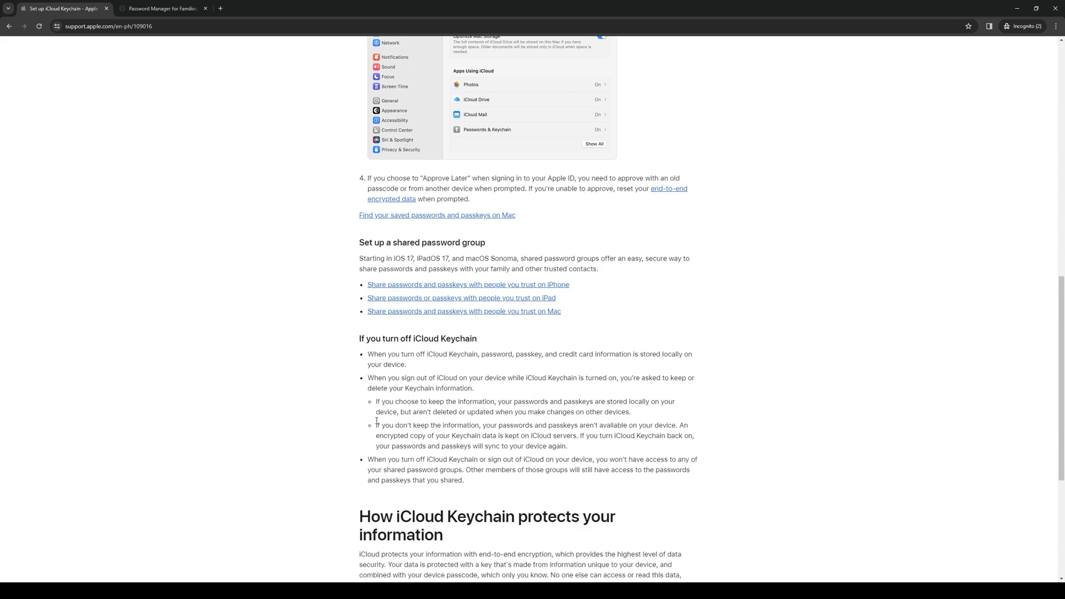
pyautogui.scroll(-3)
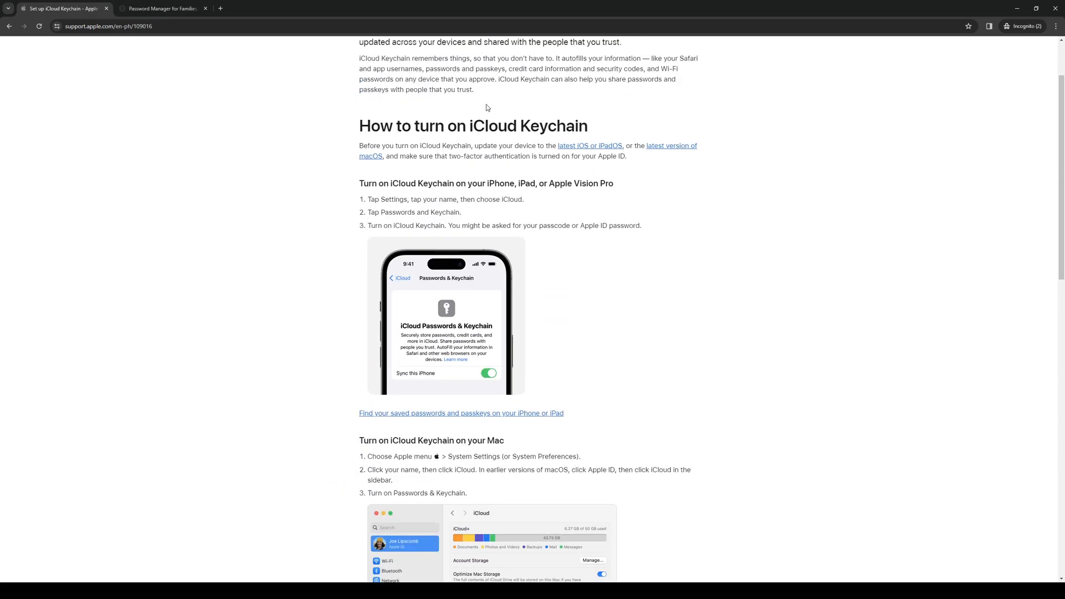
pyautogui.click(163, 9)
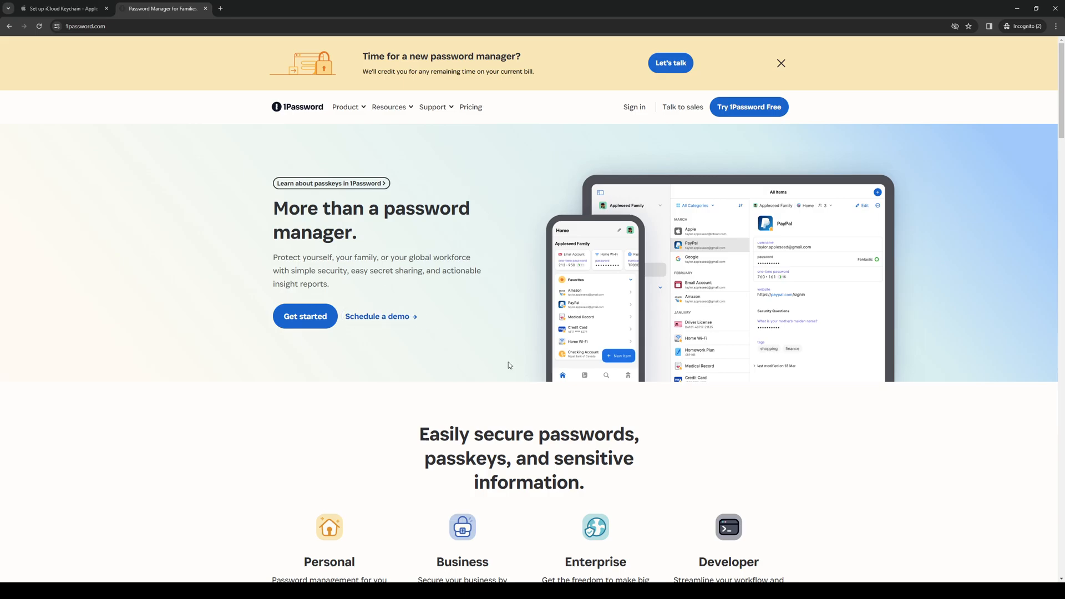
pyautogui.moveTo(511, 146)
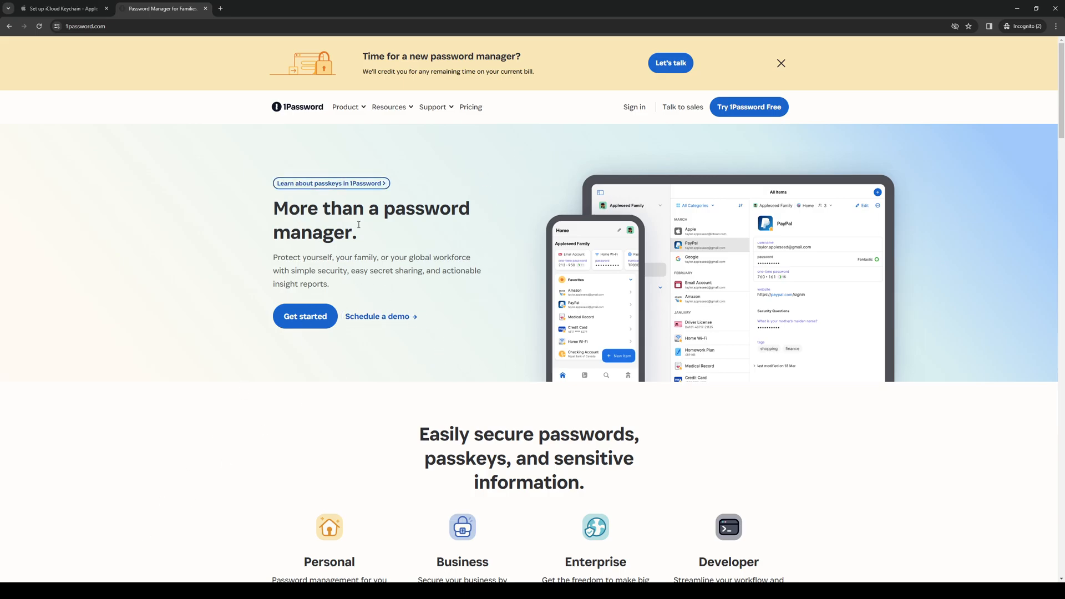
pyautogui.moveTo(171, 157)
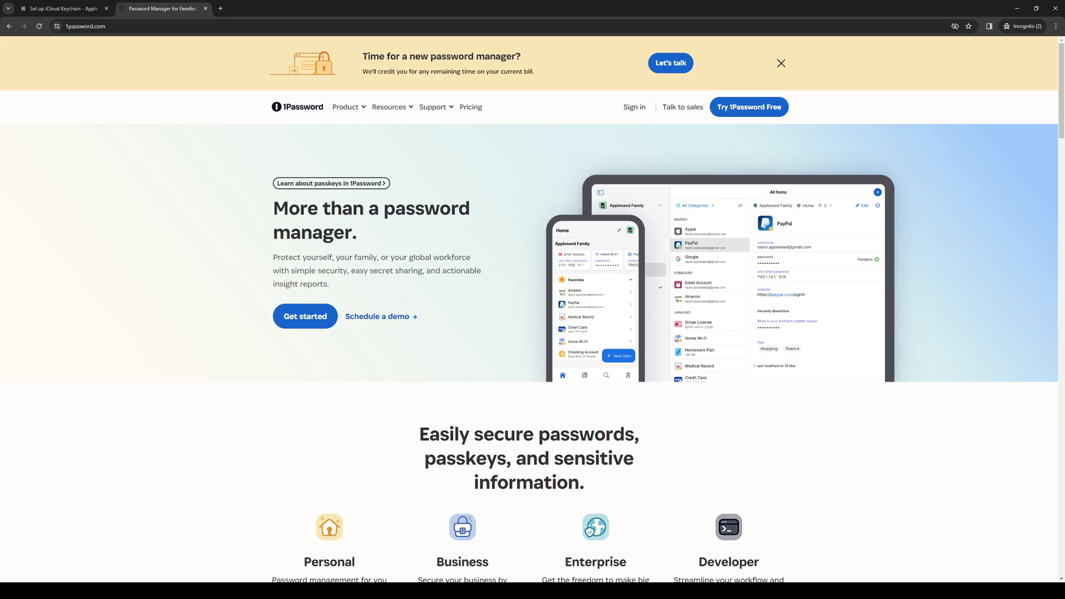
pyautogui.moveTo(499, 215)
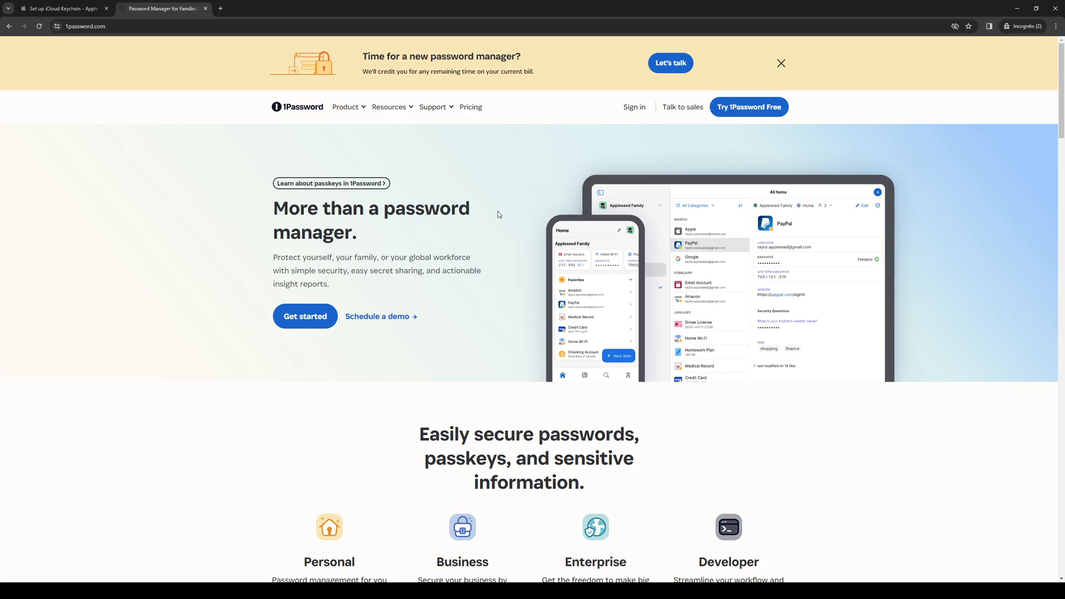
pyautogui.moveTo(596, 329)
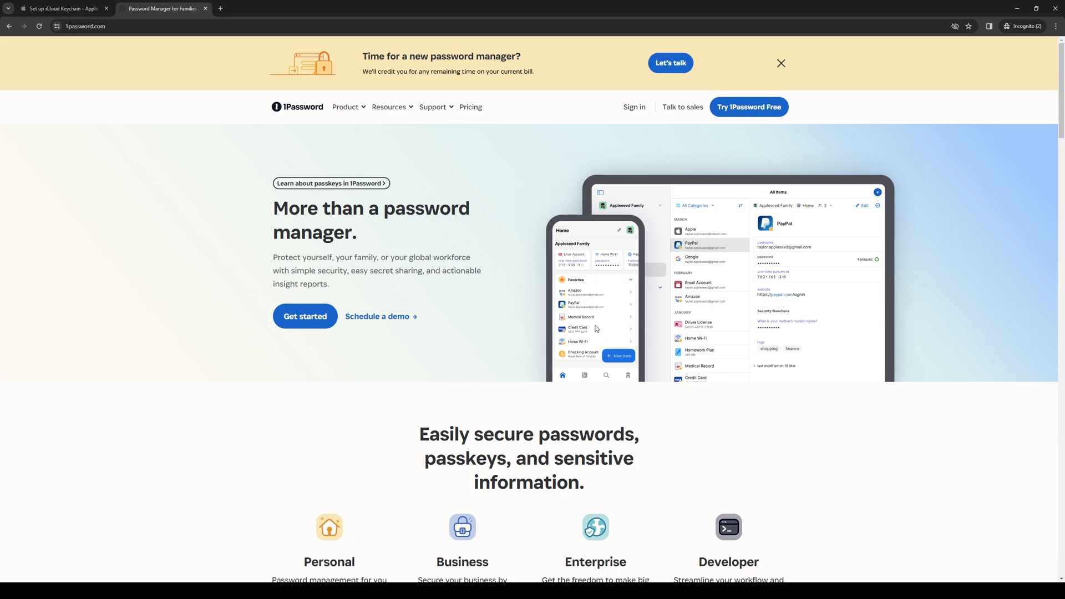
pyautogui.moveTo(613, 313)
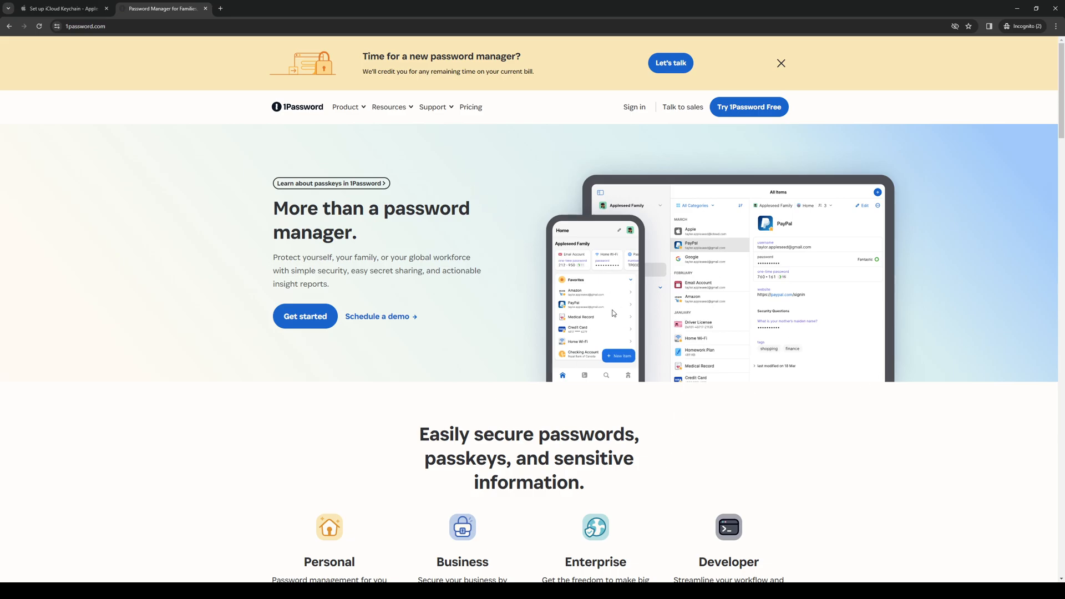
pyautogui.moveTo(577, 332)
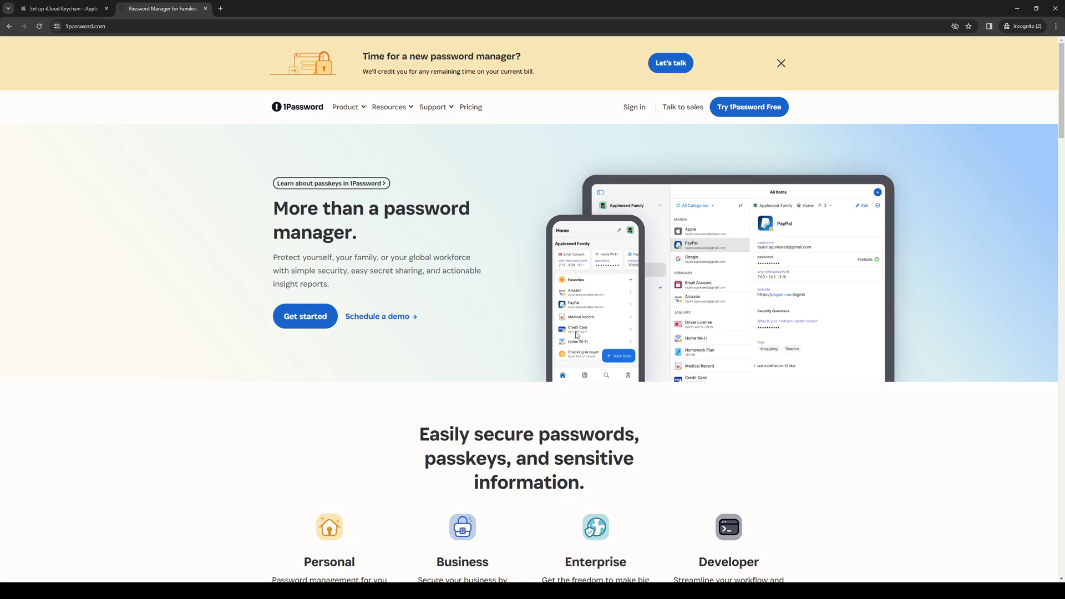
pyautogui.moveTo(876, 346)
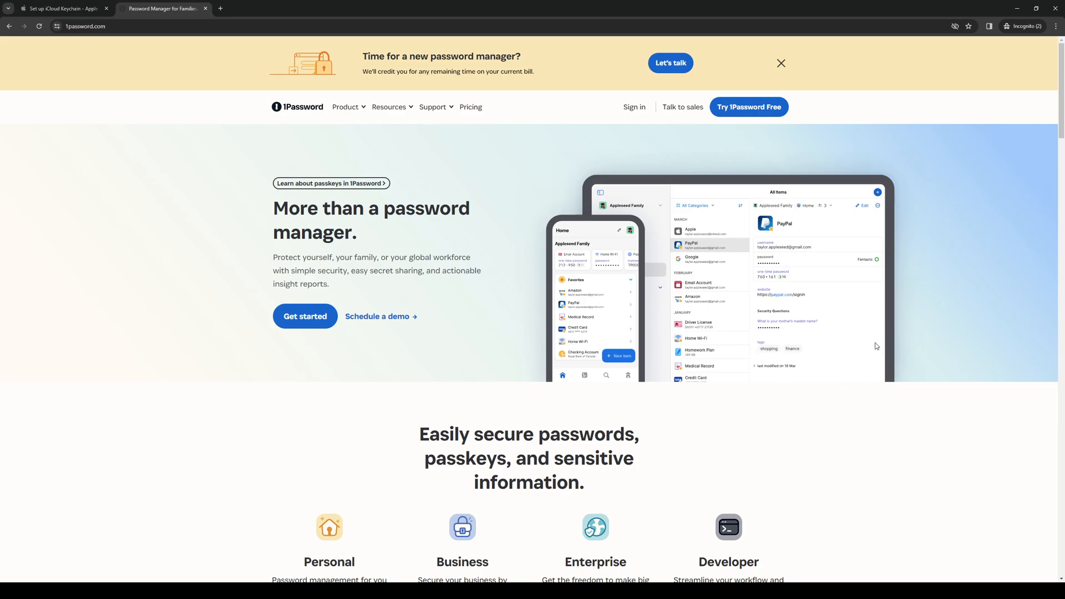
pyautogui.moveTo(705, 232)
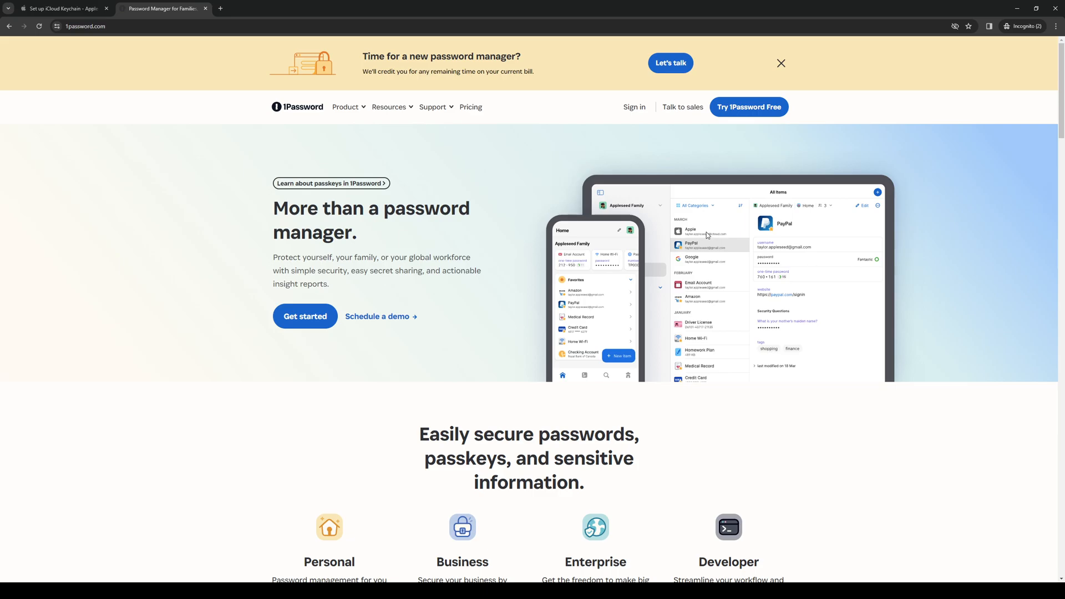
pyautogui.scroll(-3)
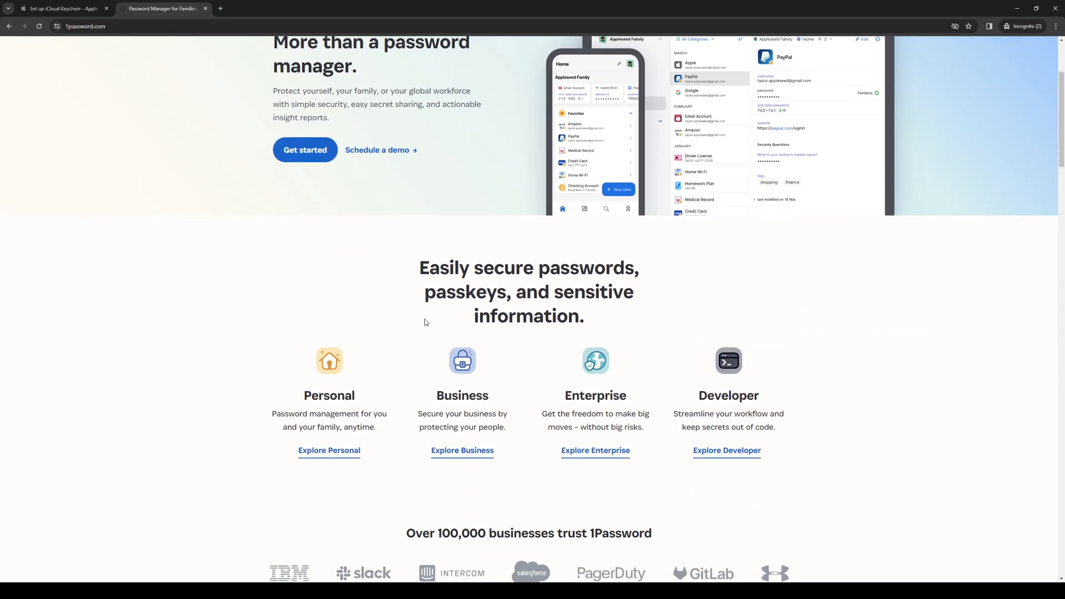
# Scroll to the Personal/Business/Enterprise/Developer categories and the 'Over 100,000 businesses' logo strip
pyautogui.scroll(-3)
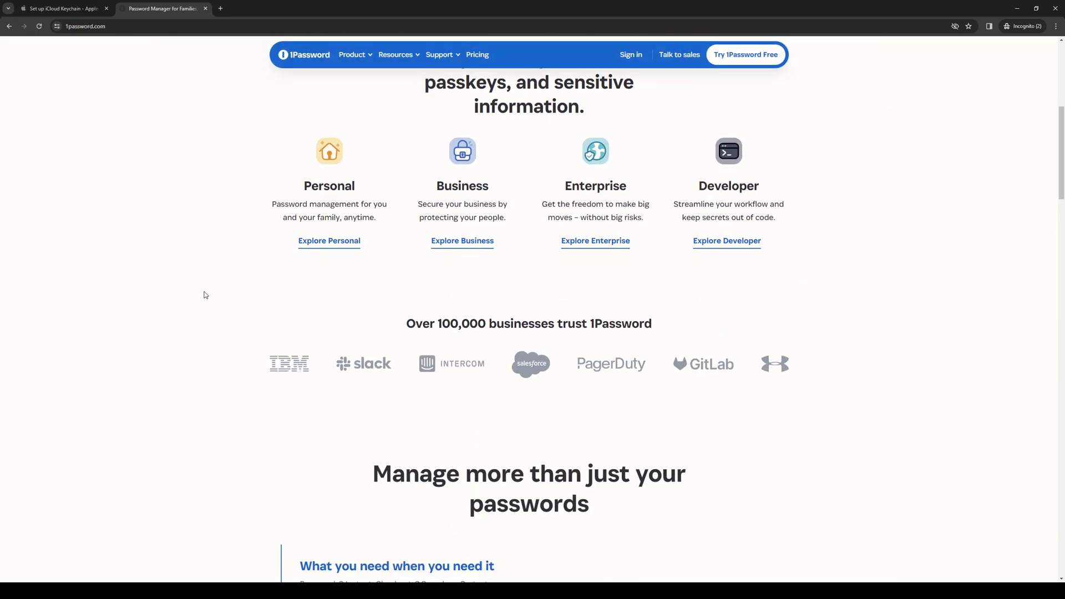
pyautogui.moveTo(215, 301)
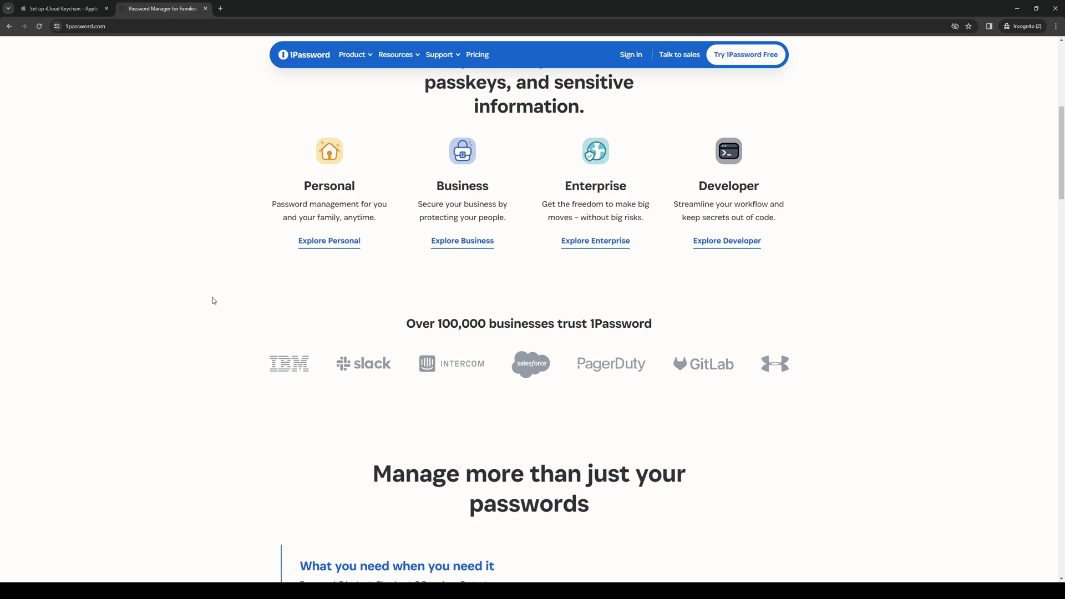
pyautogui.moveTo(182, 259)
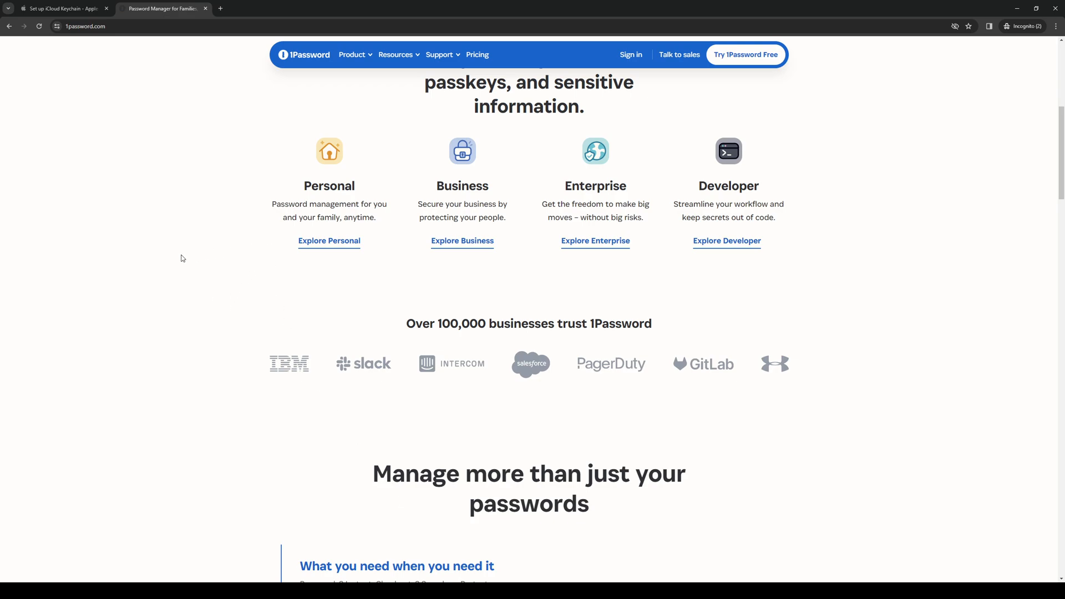
pyautogui.moveTo(388, 235)
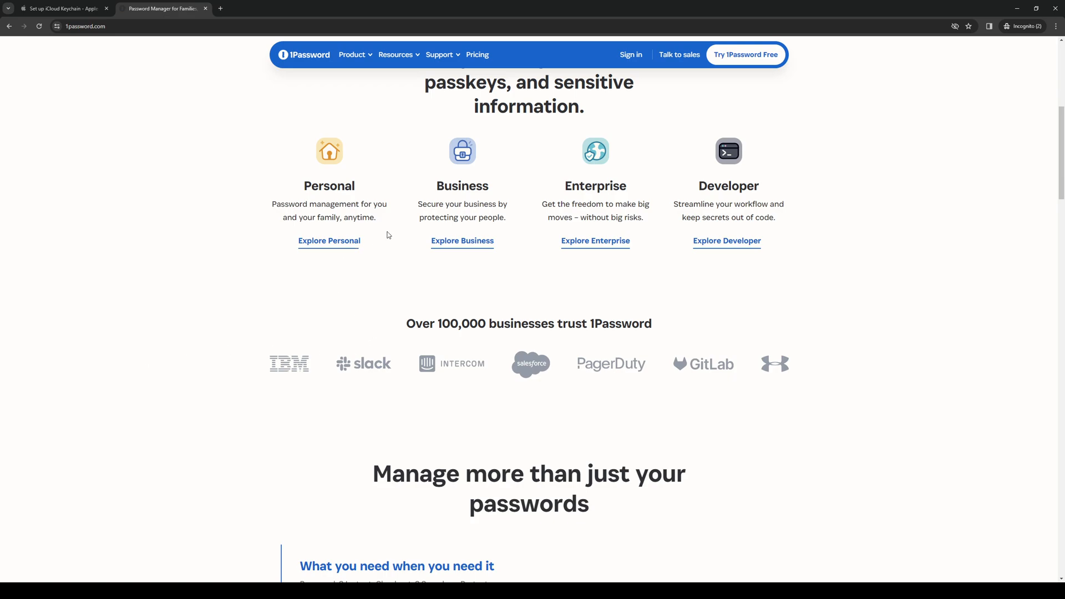
pyautogui.moveTo(610, 183)
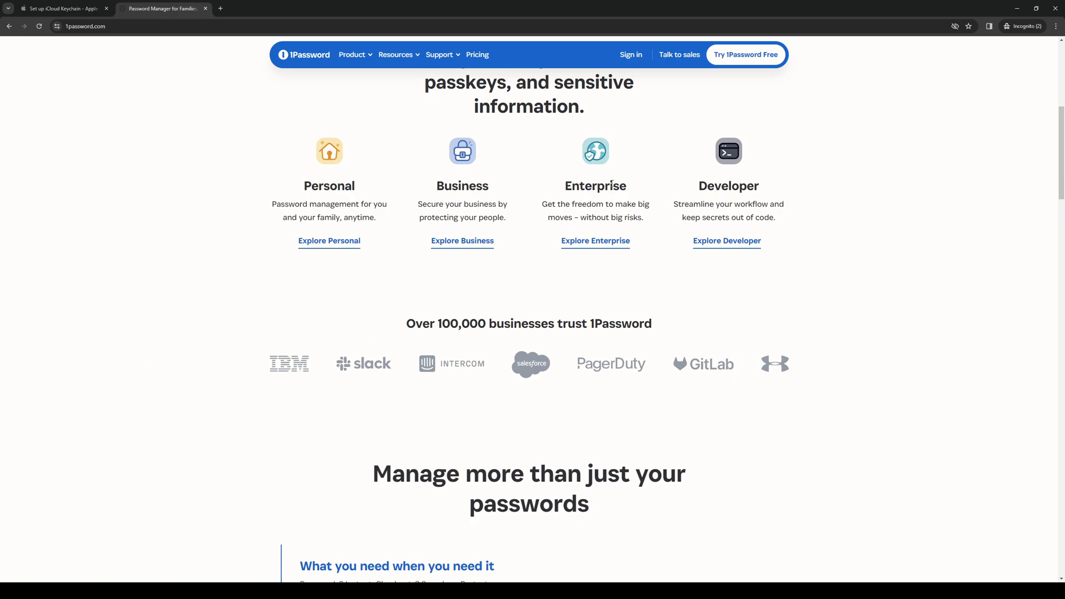
pyautogui.moveTo(837, 288)
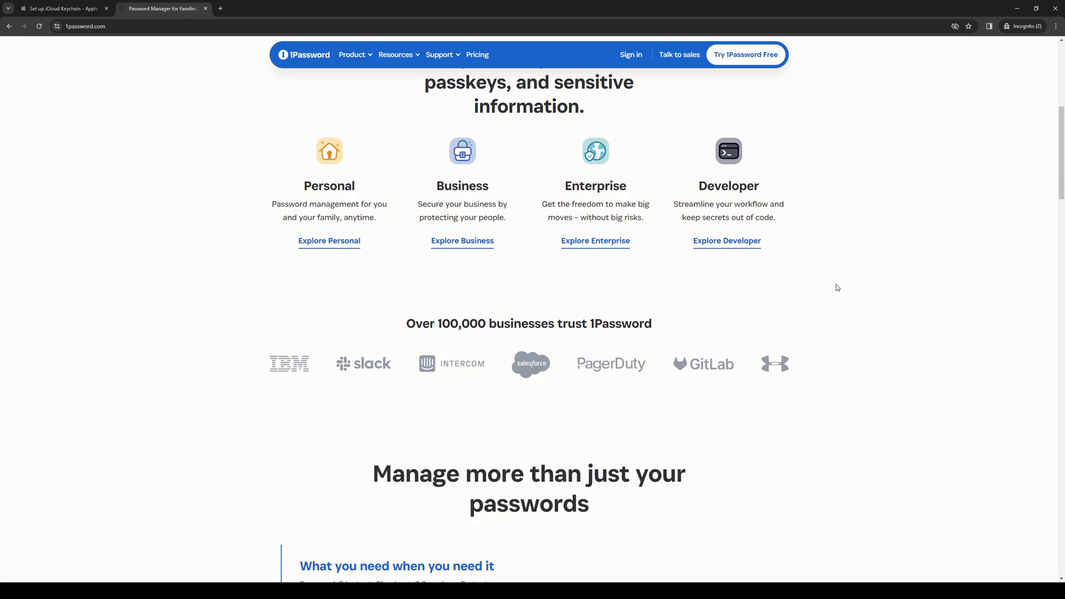
pyautogui.moveTo(866, 165)
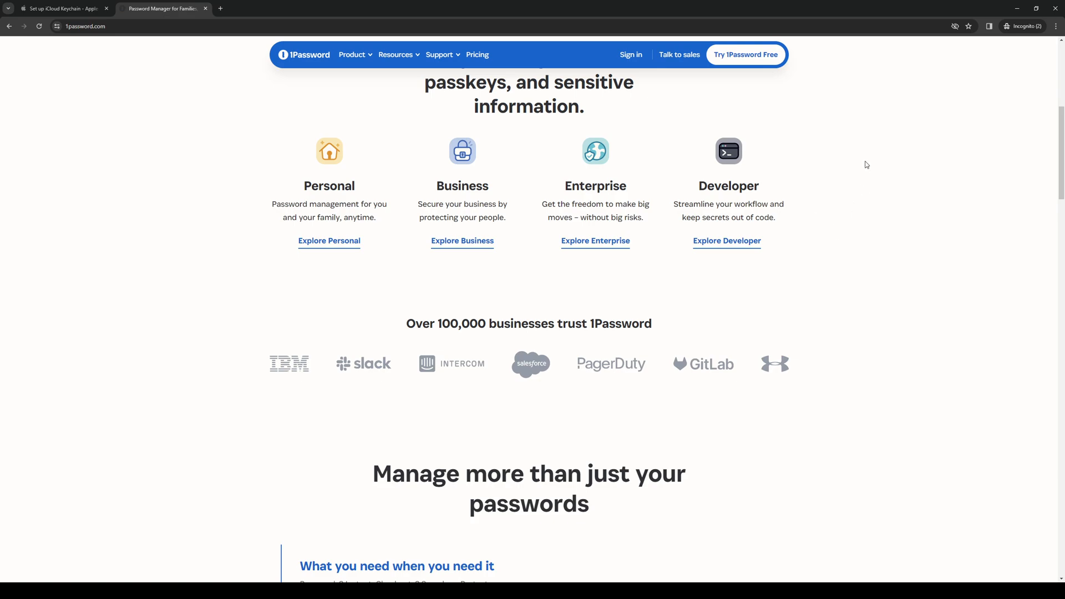
pyautogui.moveTo(845, 250)
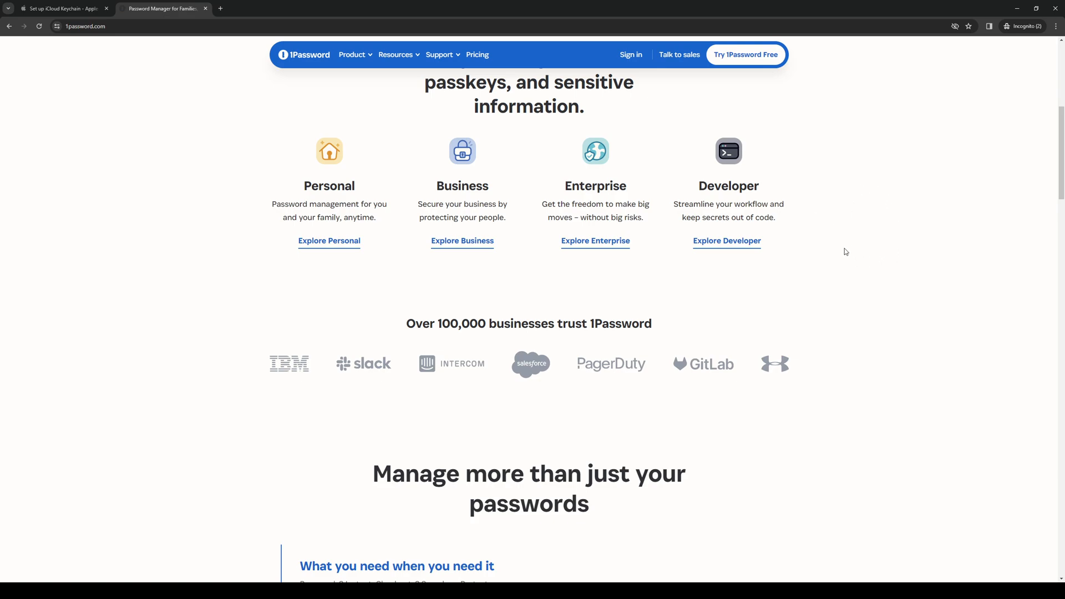
pyautogui.moveTo(273, 372)
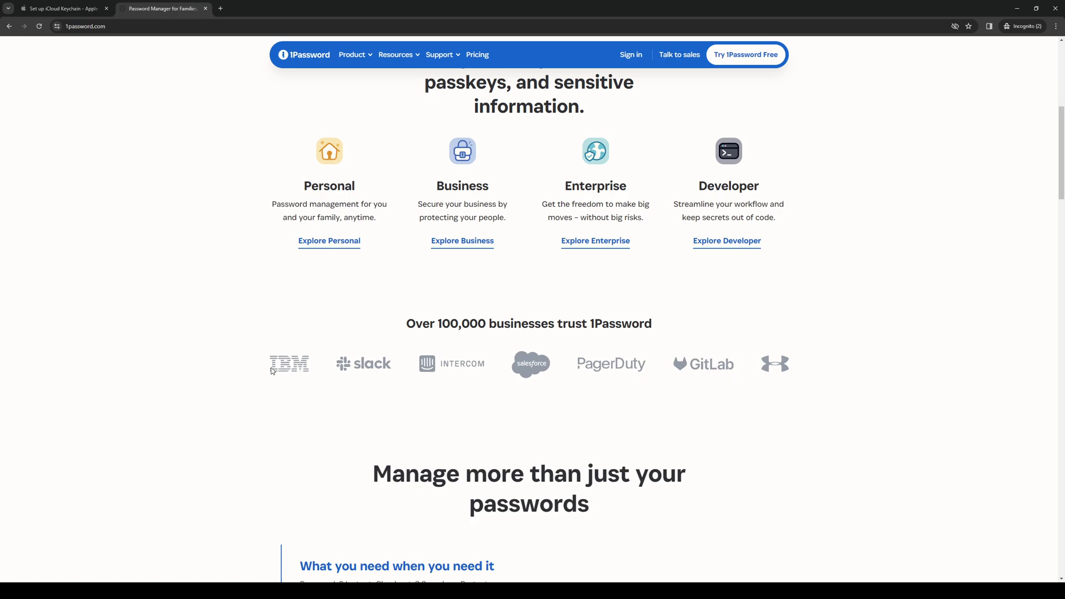
pyautogui.moveTo(347, 390)
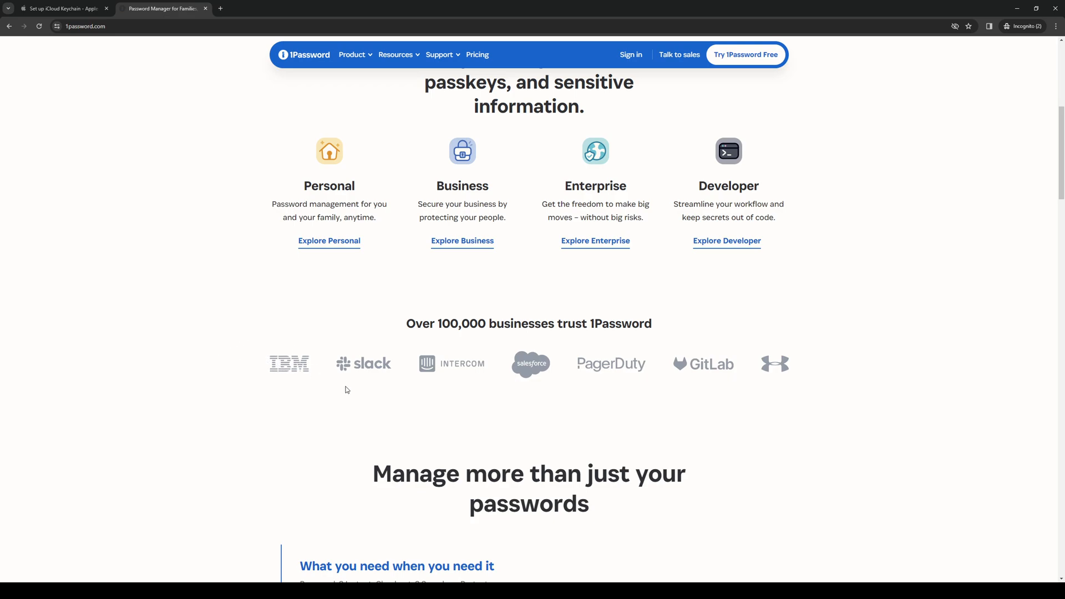
pyautogui.moveTo(566, 417)
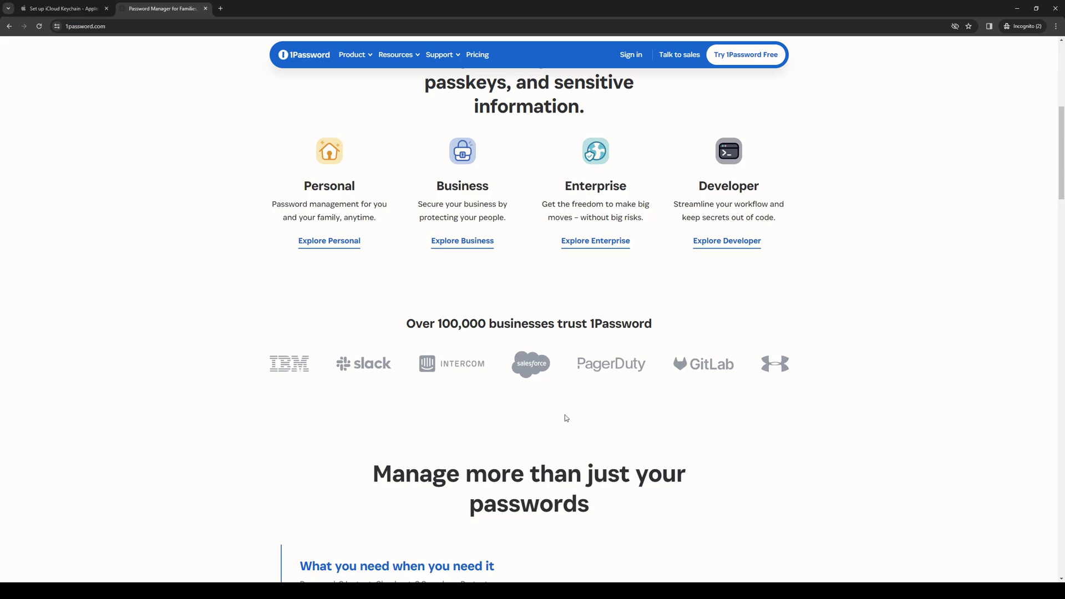
pyautogui.moveTo(812, 373)
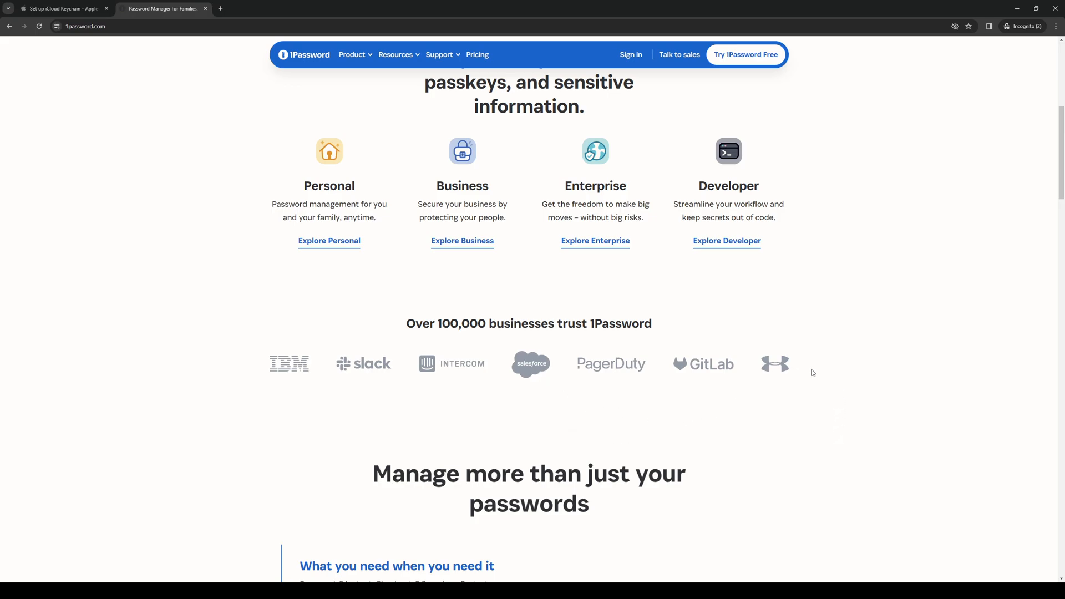
pyautogui.scroll(-3)
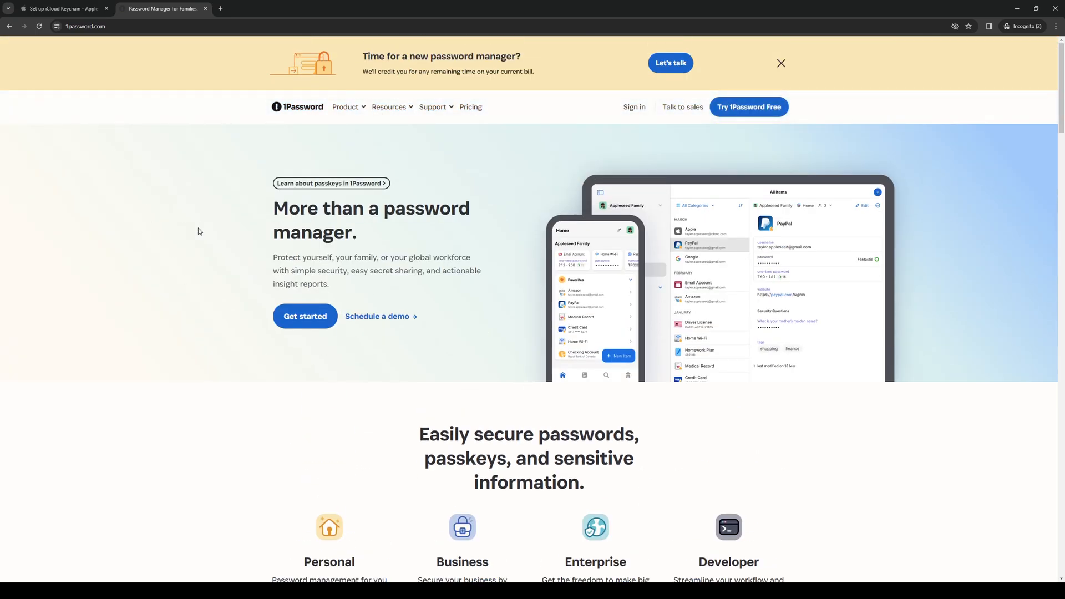
pyautogui.moveTo(180, 319)
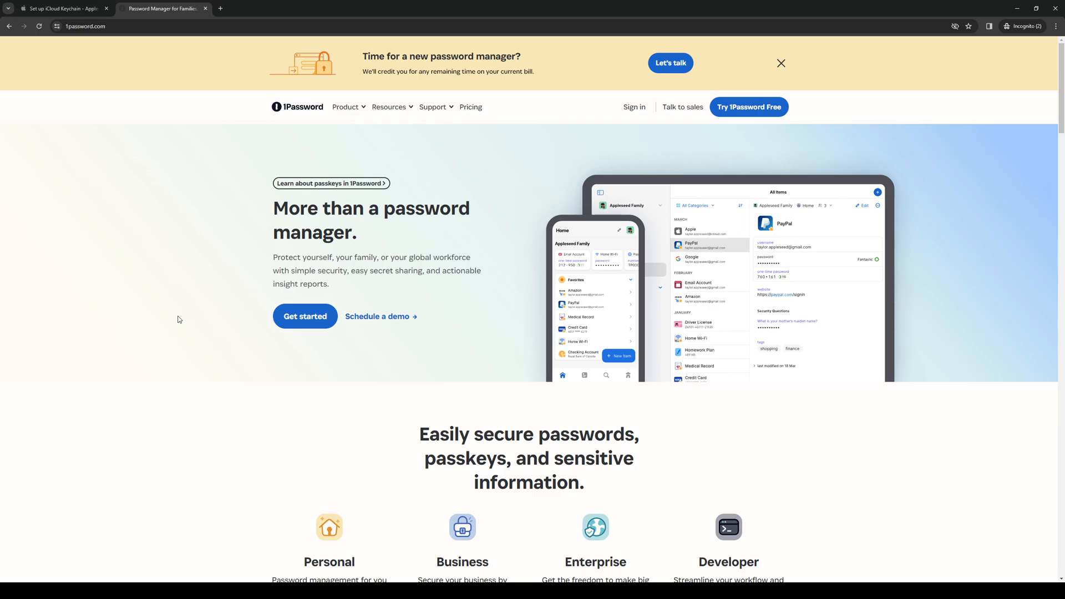
pyautogui.moveTo(339, 457)
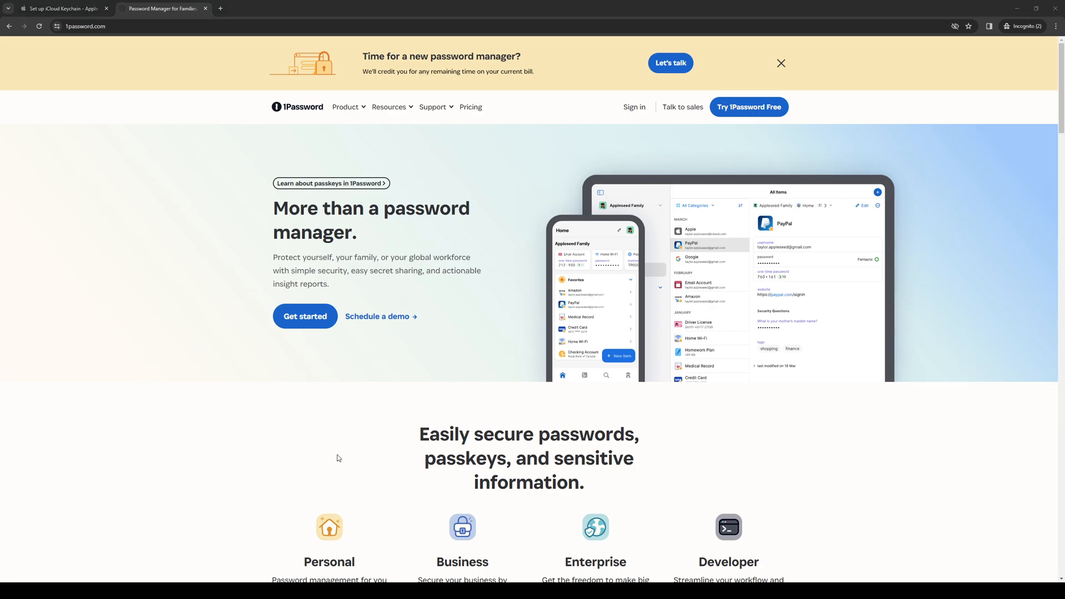
pyautogui.scroll(-3)
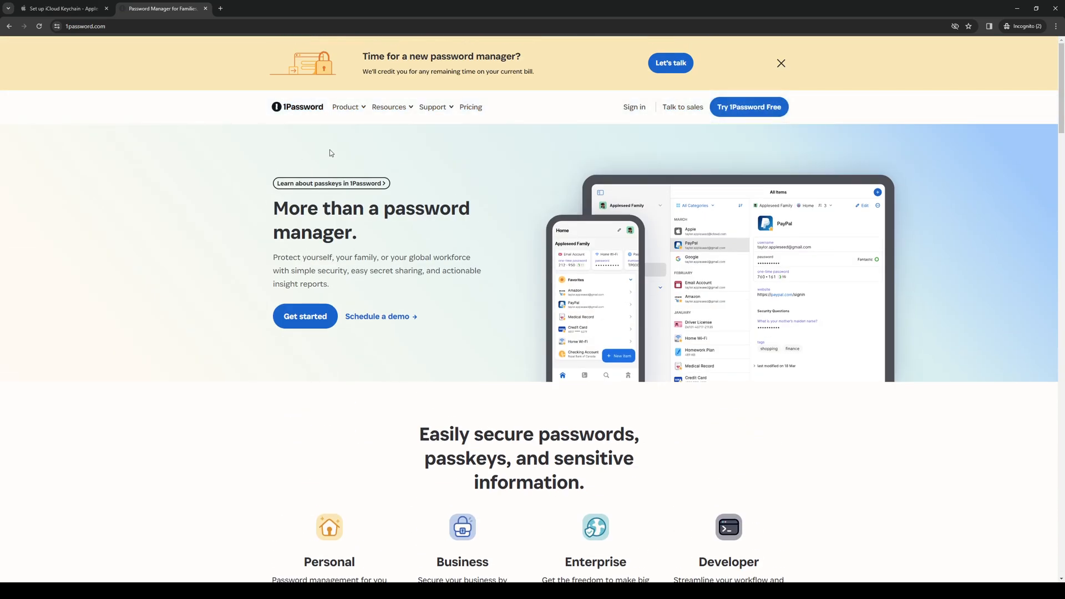
pyautogui.moveTo(334, 142)
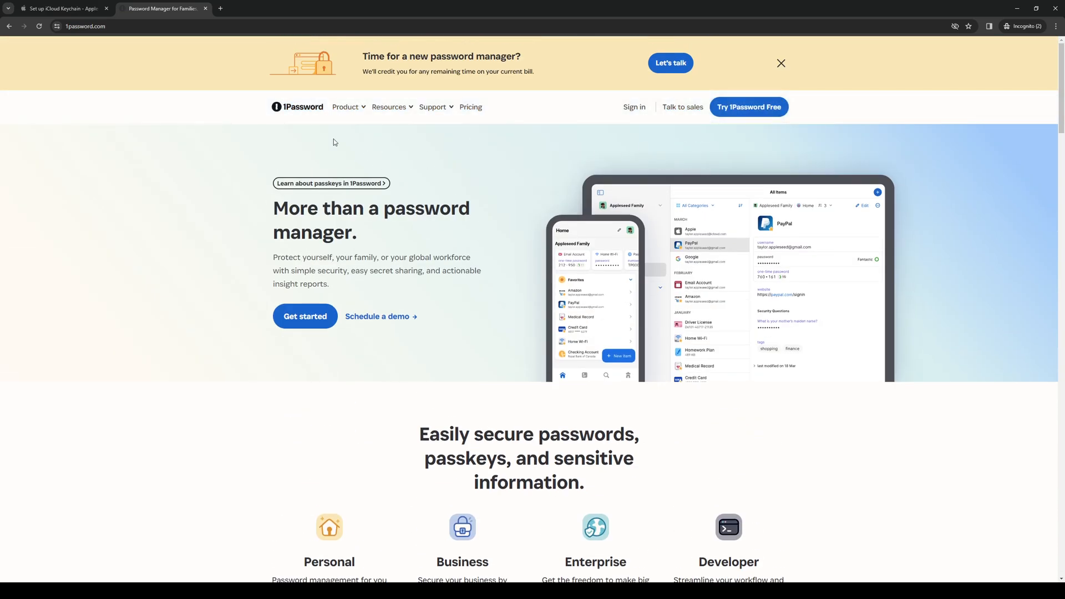
pyautogui.moveTo(231, 137)
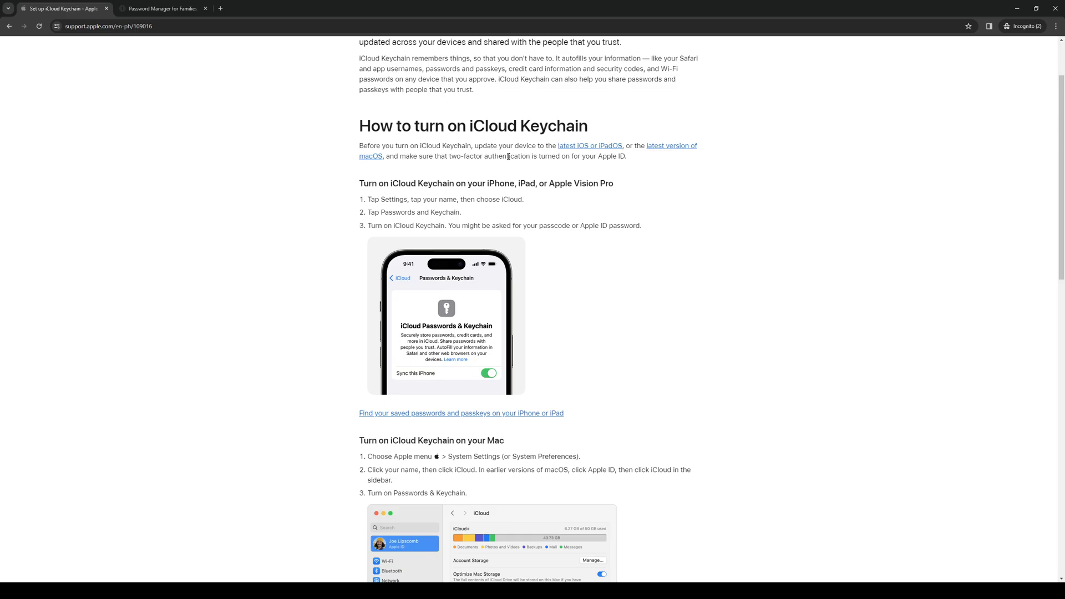
pyautogui.moveTo(433, 317)
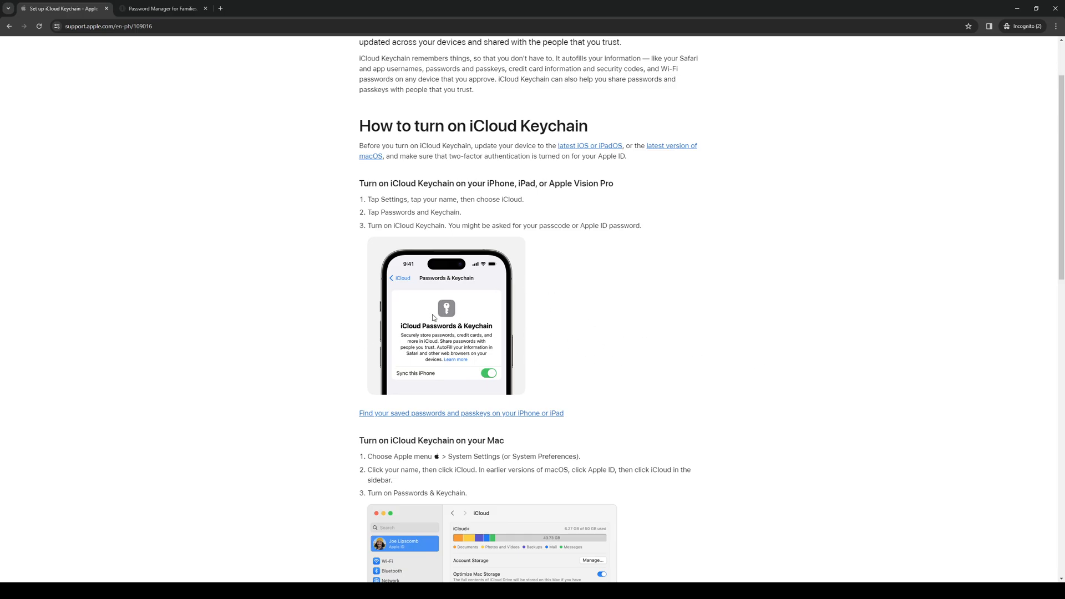
# Scroll the iCloud Keychain article down and back up, then return to the 1Password tab
pyautogui.scroll(-3)
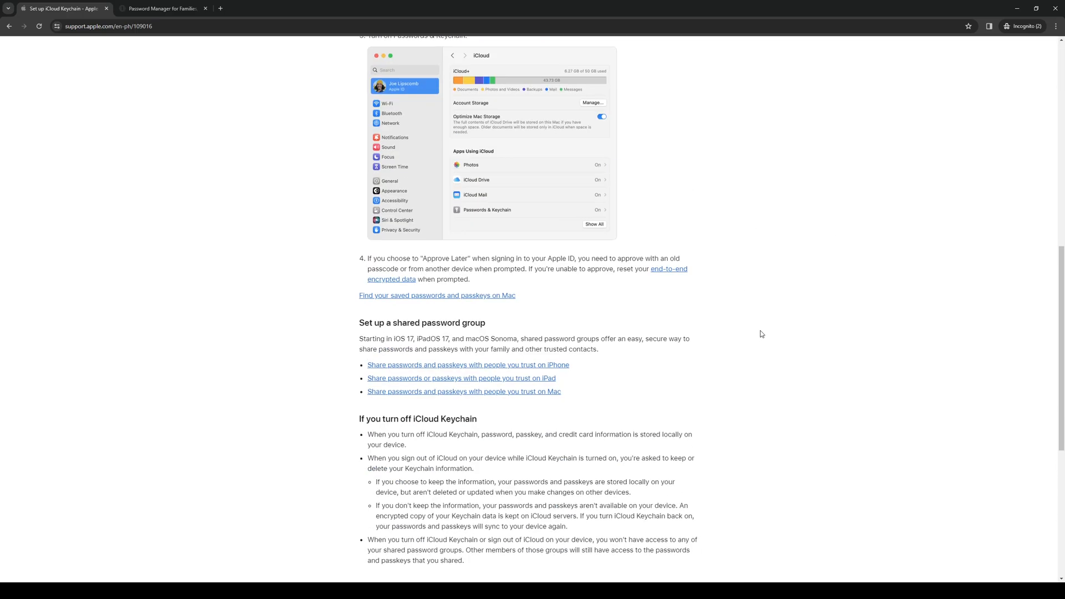
pyautogui.moveTo(855, 304)
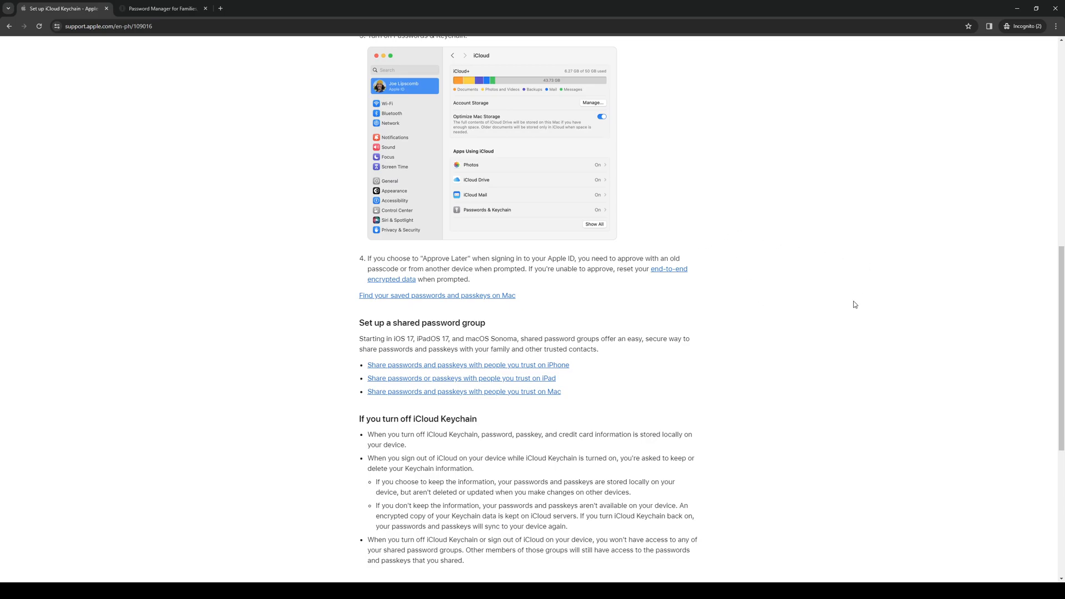
pyautogui.scroll(-3)
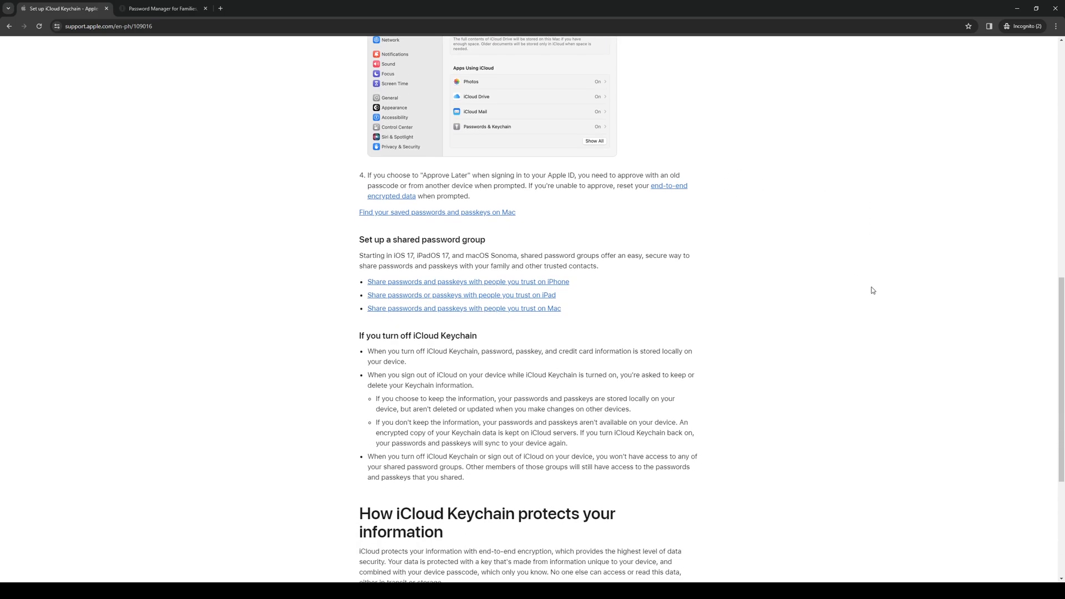
pyautogui.scroll(3)
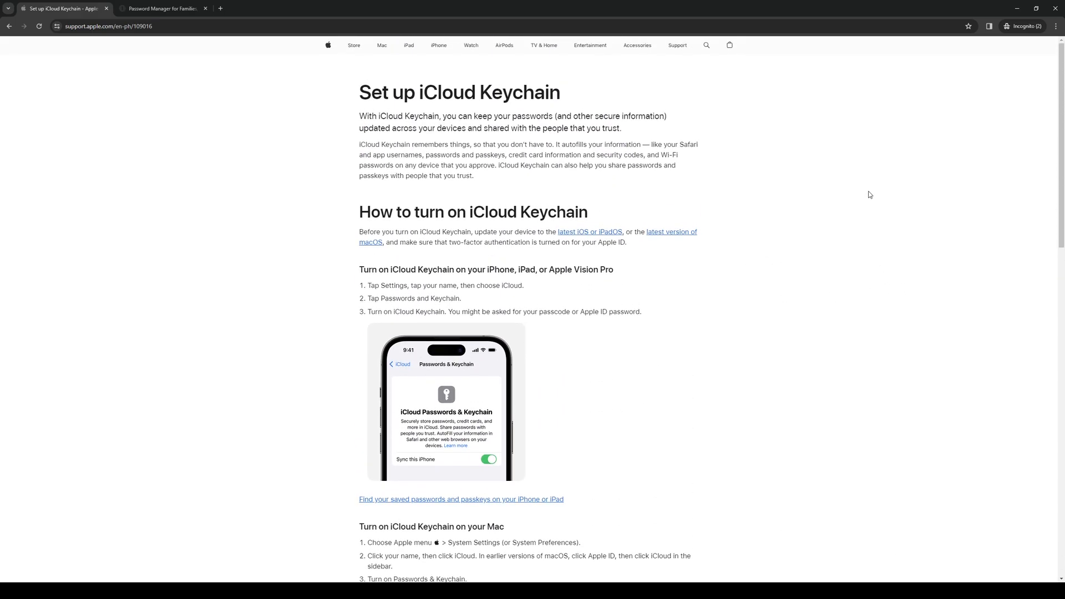
pyautogui.click(163, 9)
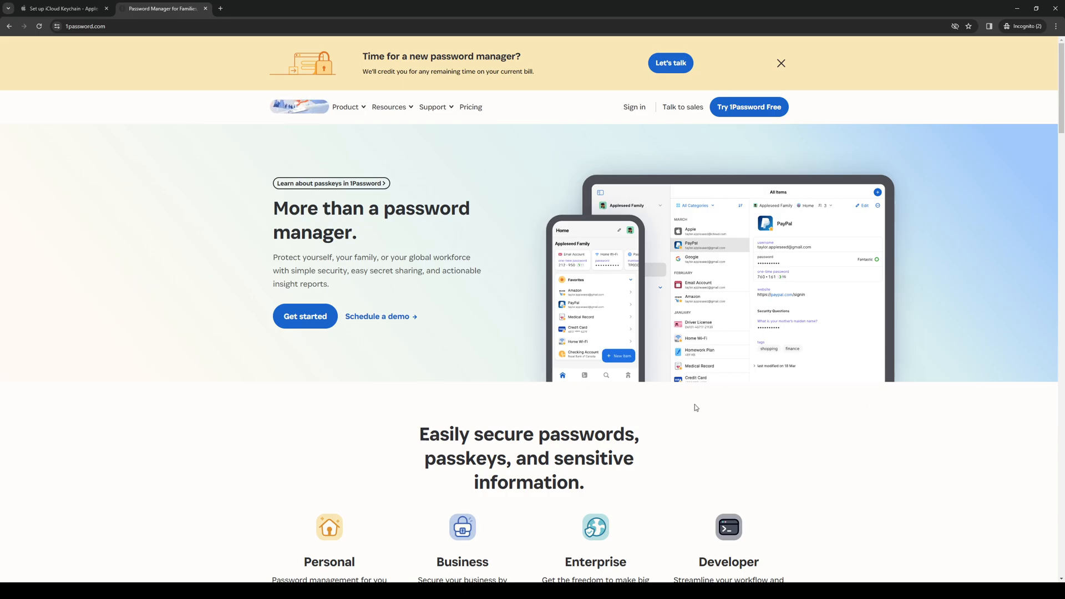
pyautogui.scroll(-3)
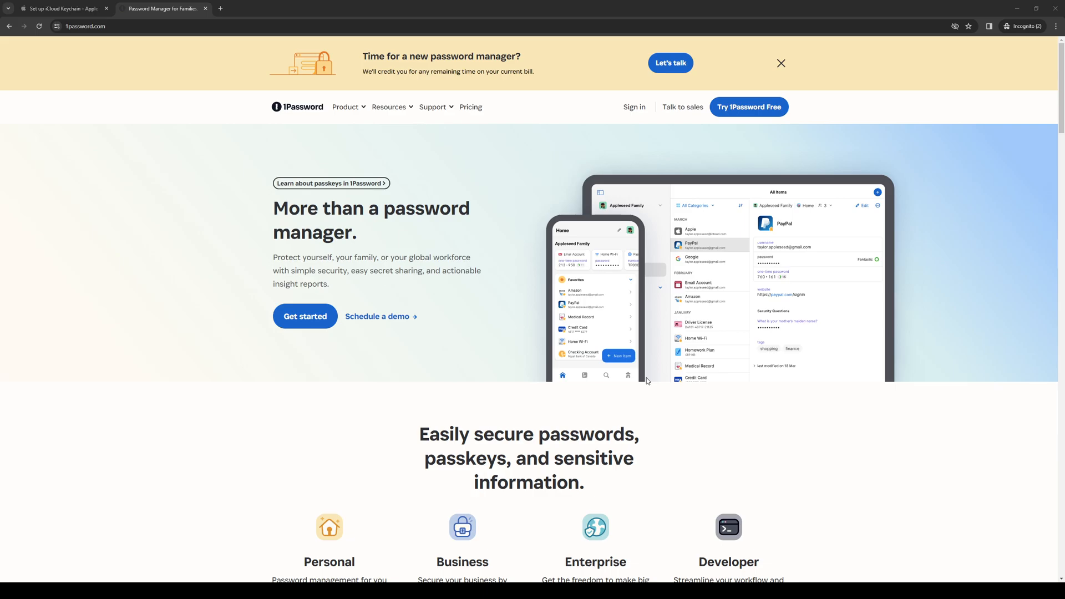
pyautogui.moveTo(380, 457)
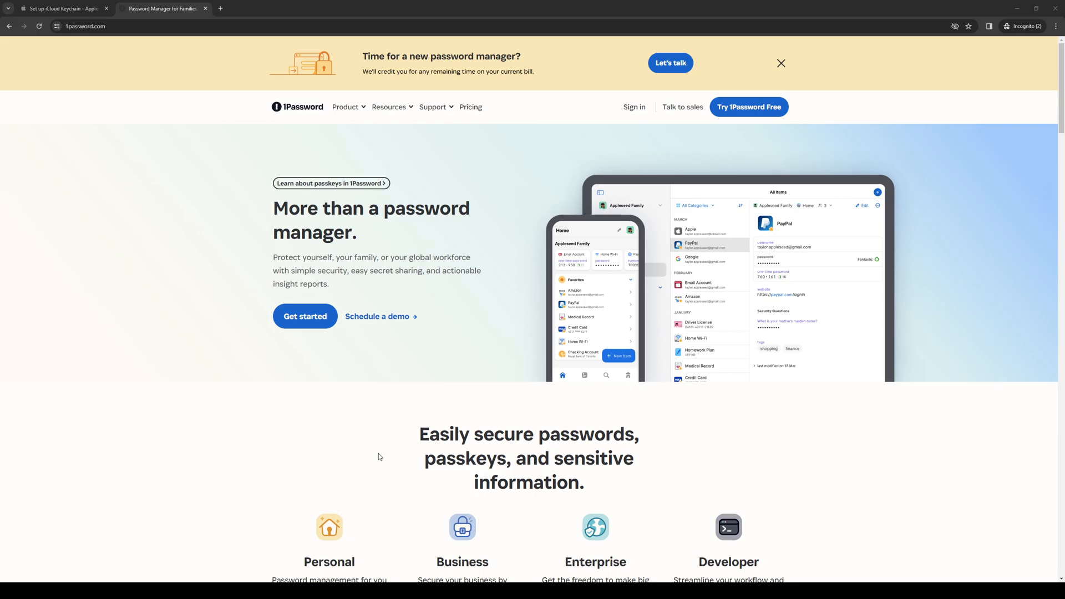
pyautogui.moveTo(523, 408)
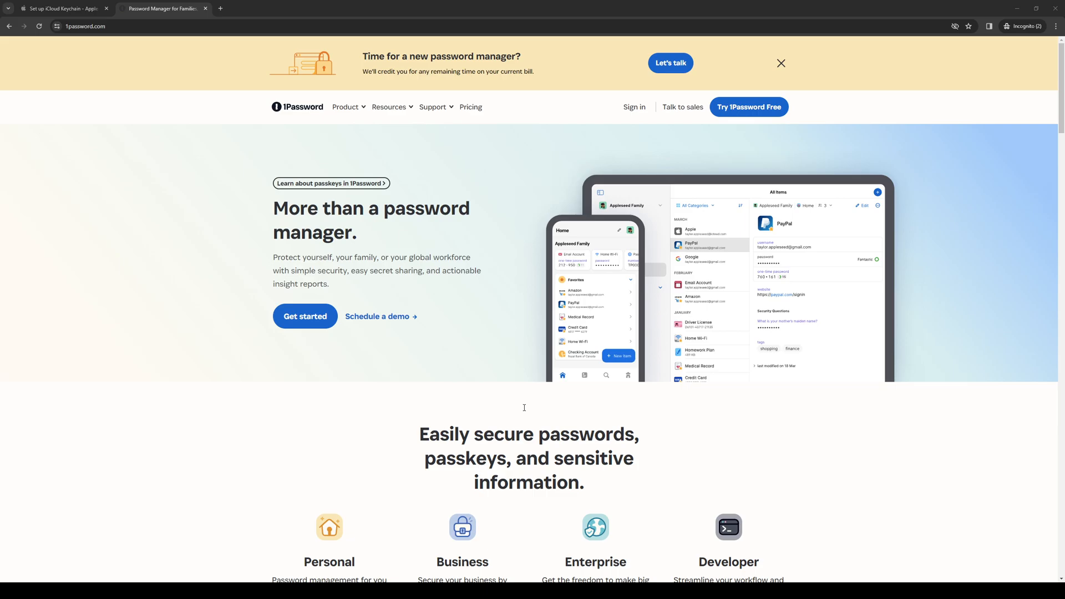
pyautogui.moveTo(495, 422)
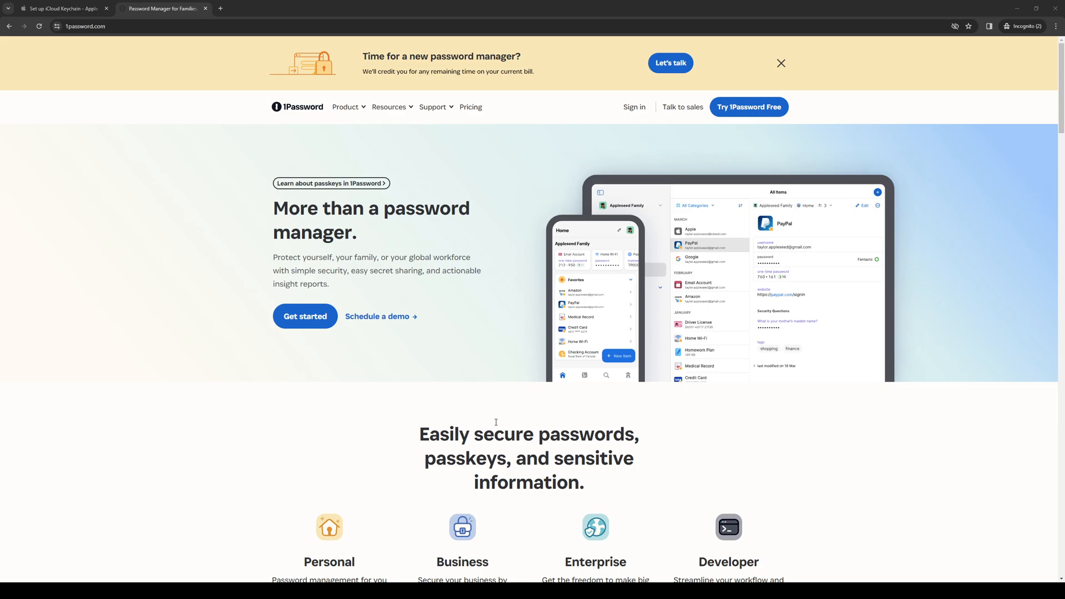
pyautogui.moveTo(246, 430)
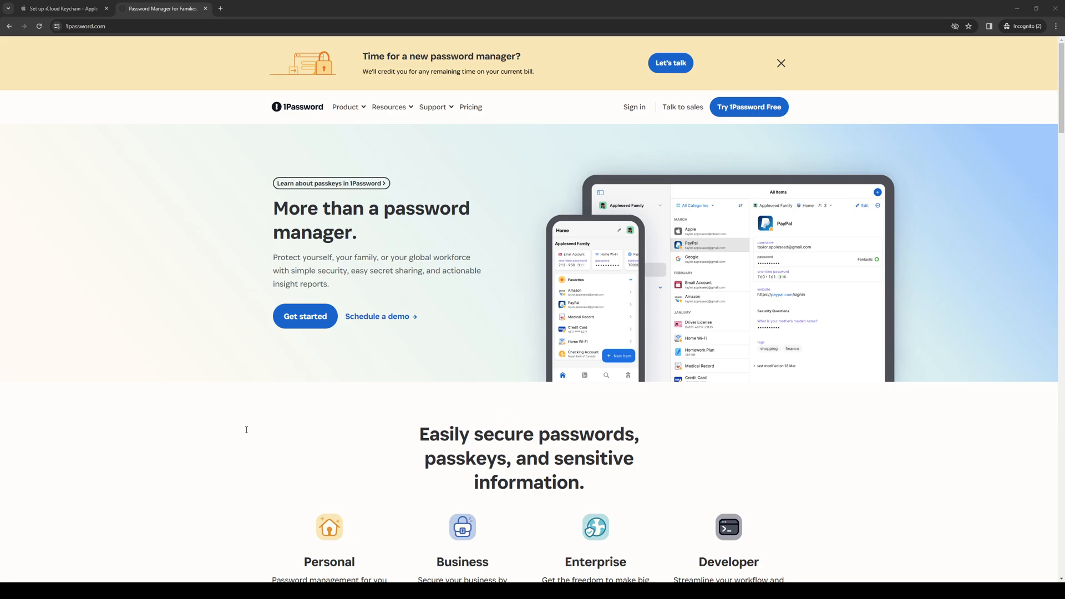
pyautogui.moveTo(255, 216)
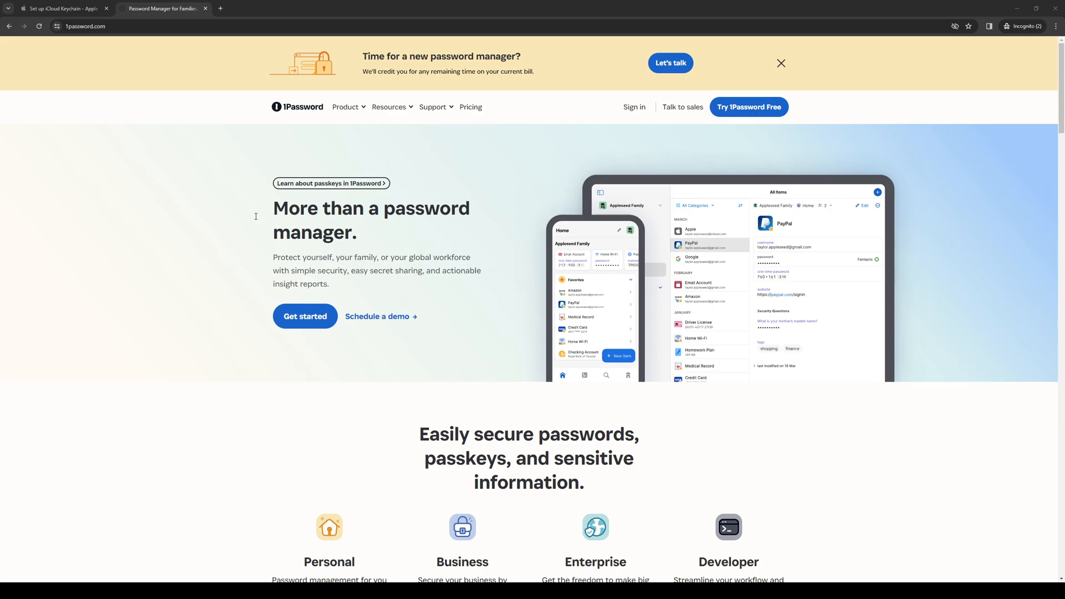
pyautogui.moveTo(848, 208)
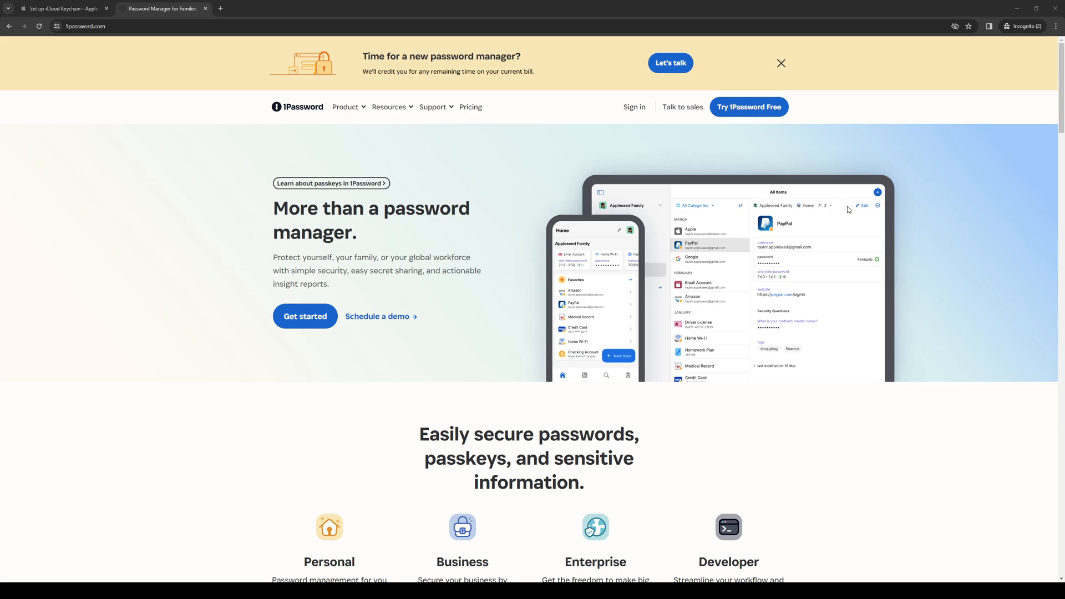
pyautogui.moveTo(626, 390)
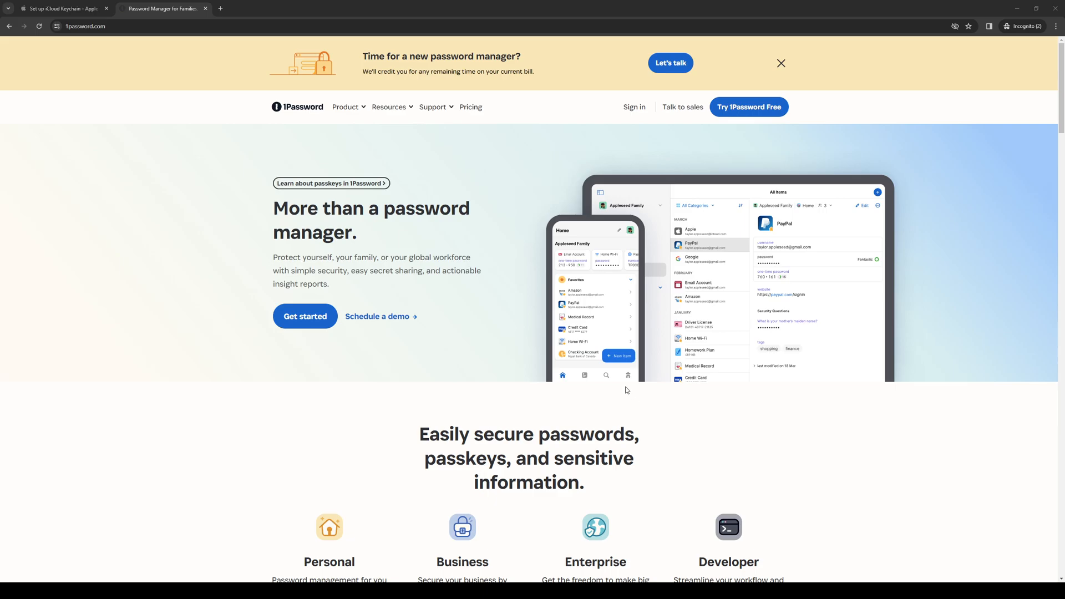